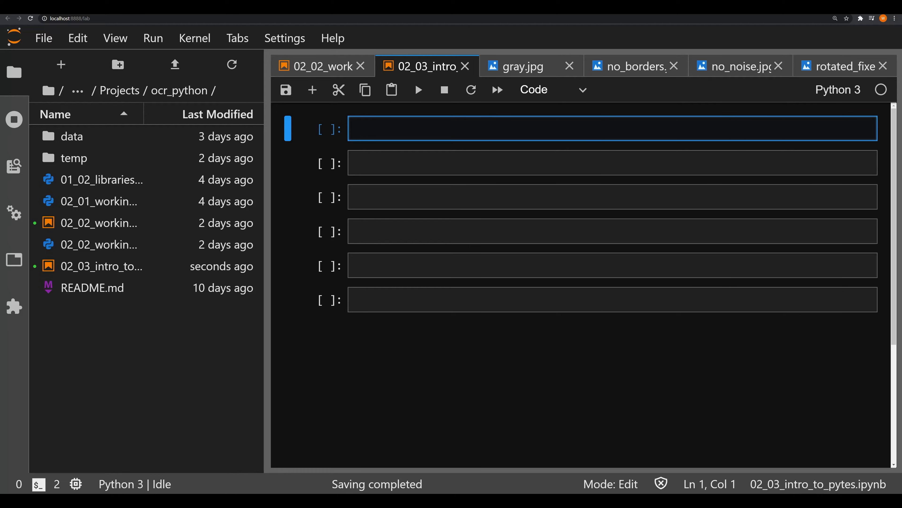
- Write 'import pytesseract' and 'from PIL import Image' in the first cell and run it
{"action": "type", "text": "import"}
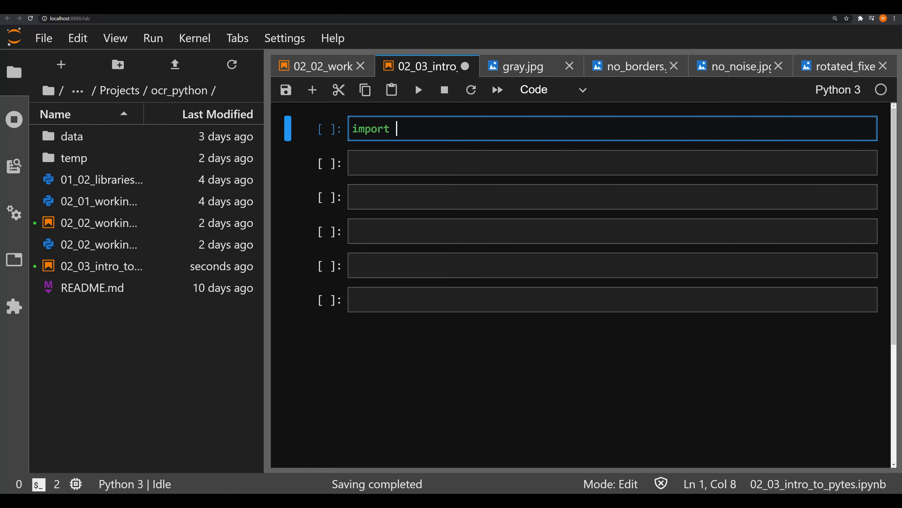
{"action": "type", "text": "pyt"}
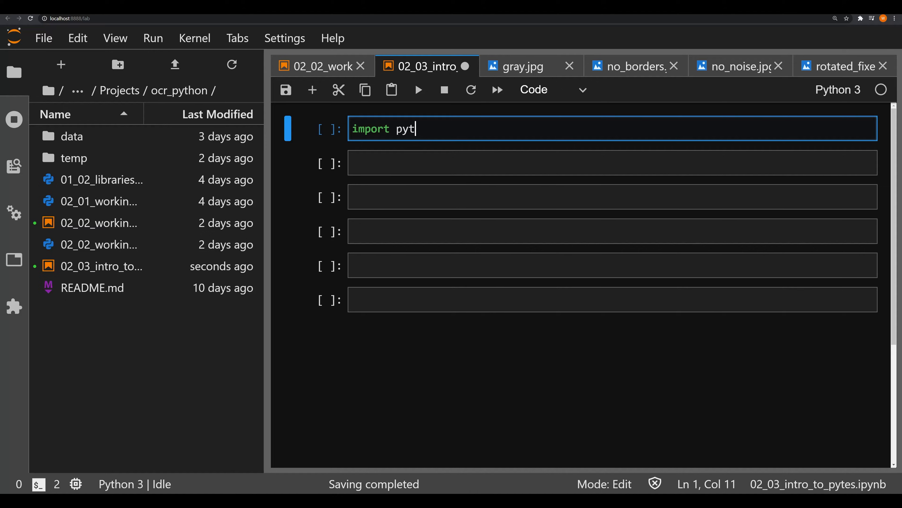
{"action": "type", "text": "esseract"}
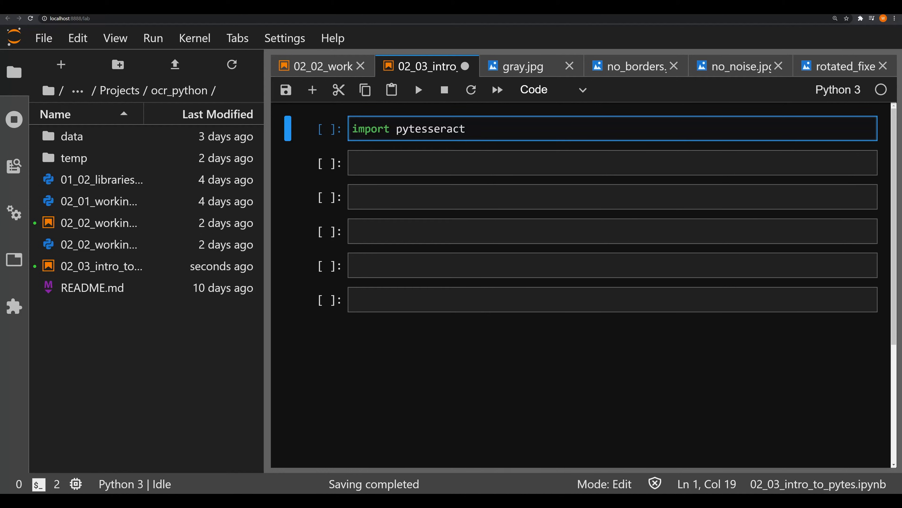
{"action": "left_click", "coordinate": [466, 129]}
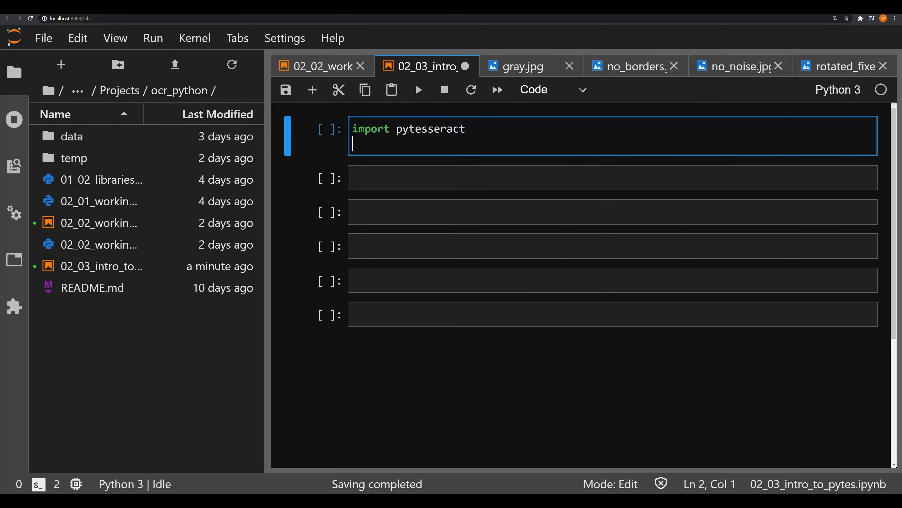
{"action": "type", "text": "fr"}
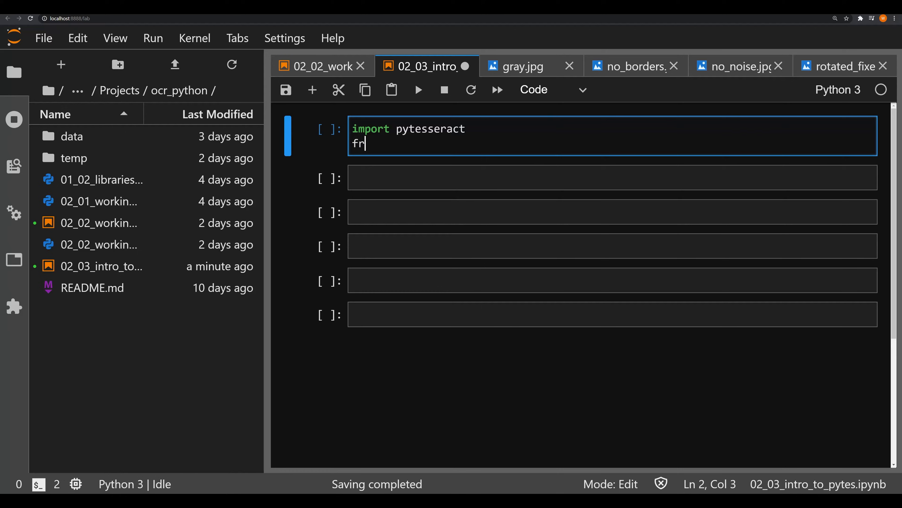
{"action": "type", "text": "om PIL"}
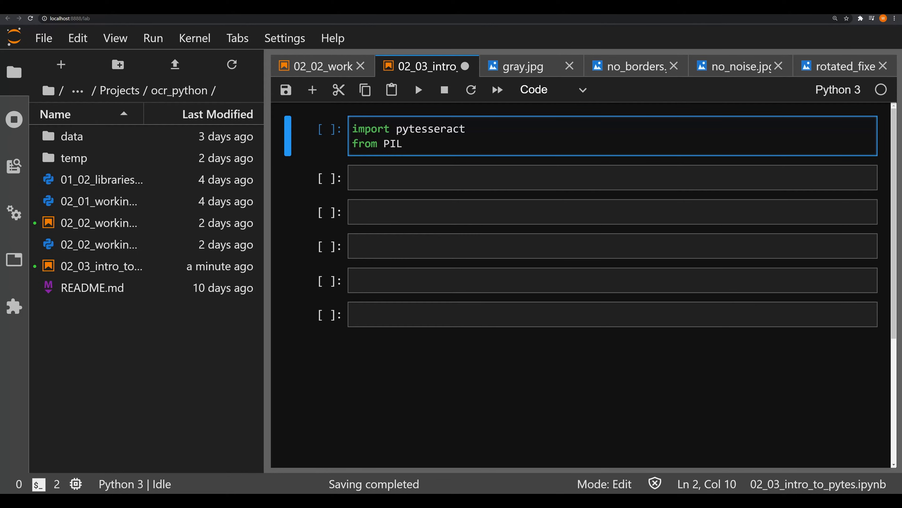
{"action": "type", "text": "import Image"}
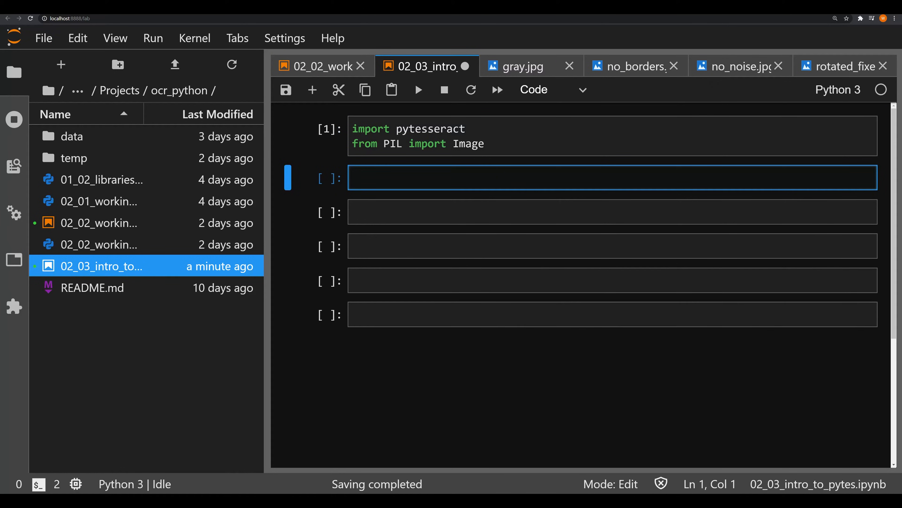
- Assign img_file = "data/page_01.jpg" in the second cell and start a new line
{"action": "type", "text": "im"}
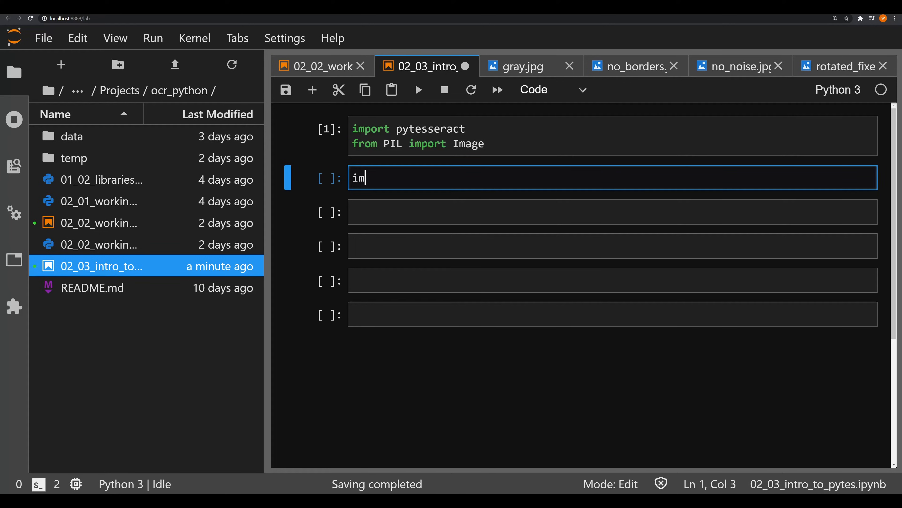
{"action": "type", "text": "g_fi"}
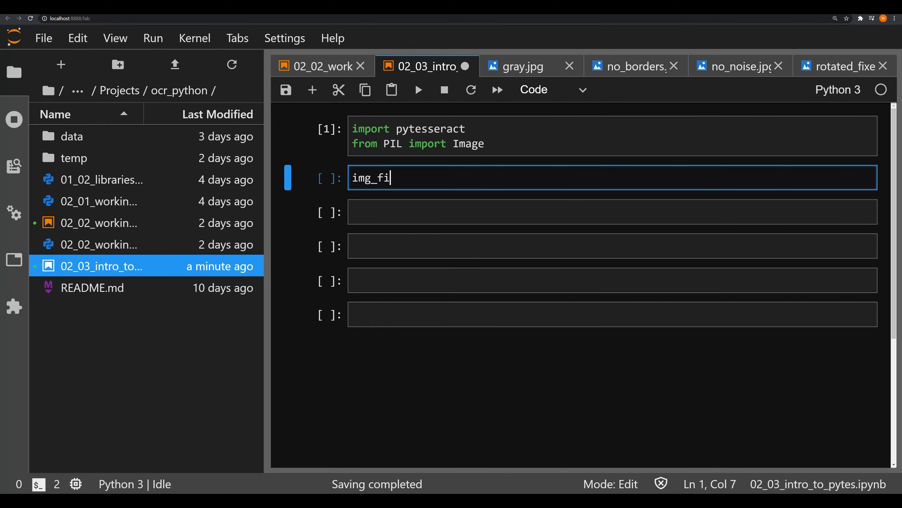
{"action": "type", "text": "le ="}
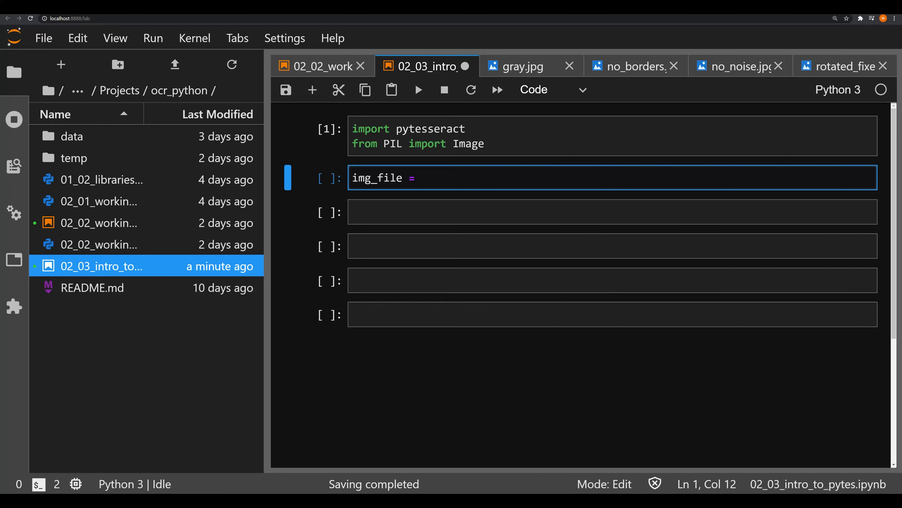
{"action": "type", "text": "\""}
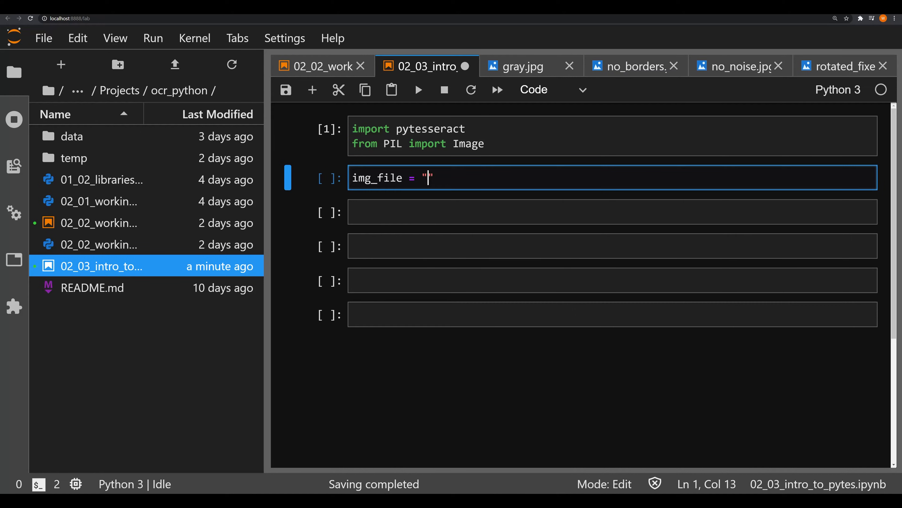
{"action": "type", "text": "data/page_"}
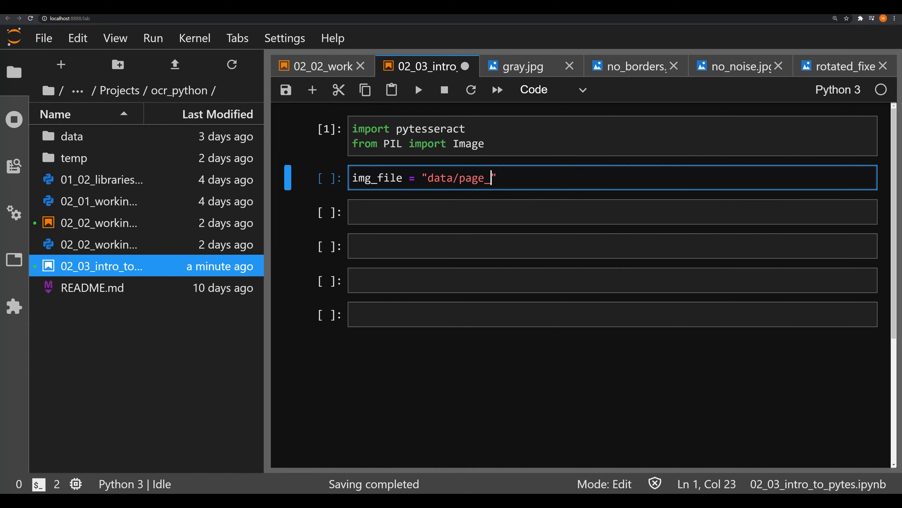
{"action": "type", "text": "01.jpg\""}
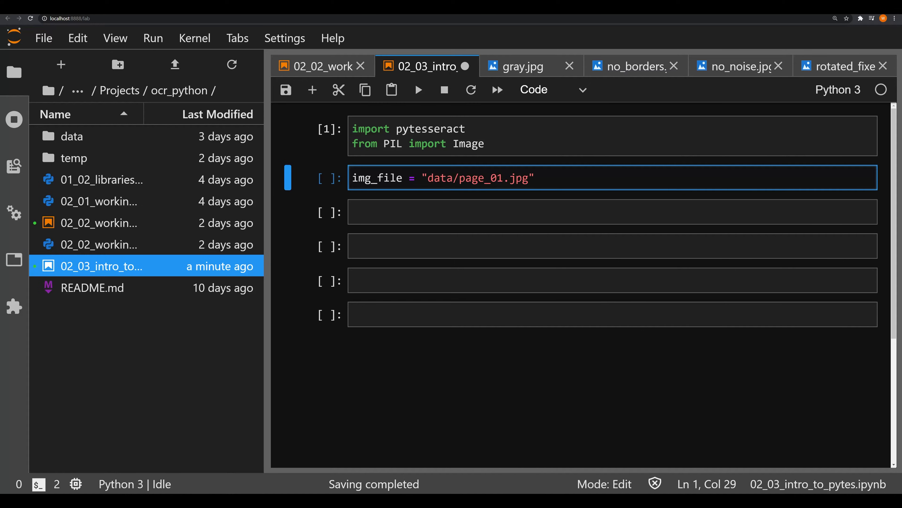
{"action": "key", "text": "Return"}
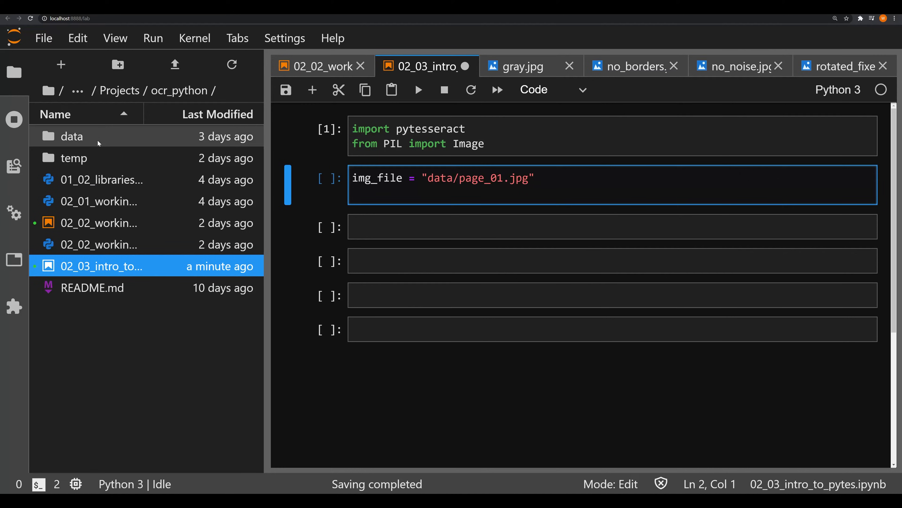
- View page_01.jpg from the data folder, compare with no_noise.jpg, then return to the notebook
{"action": "double_click", "coordinate": [71, 137]}
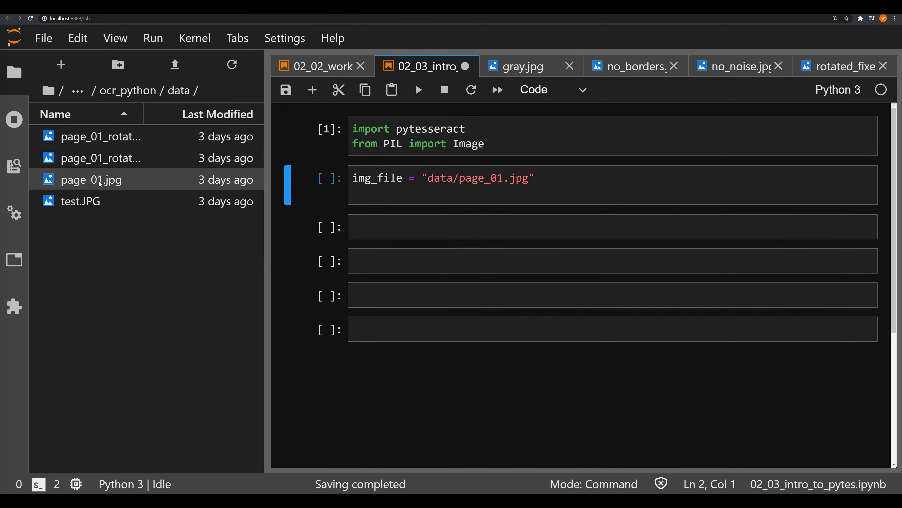
{"action": "double_click", "coordinate": [91, 180]}
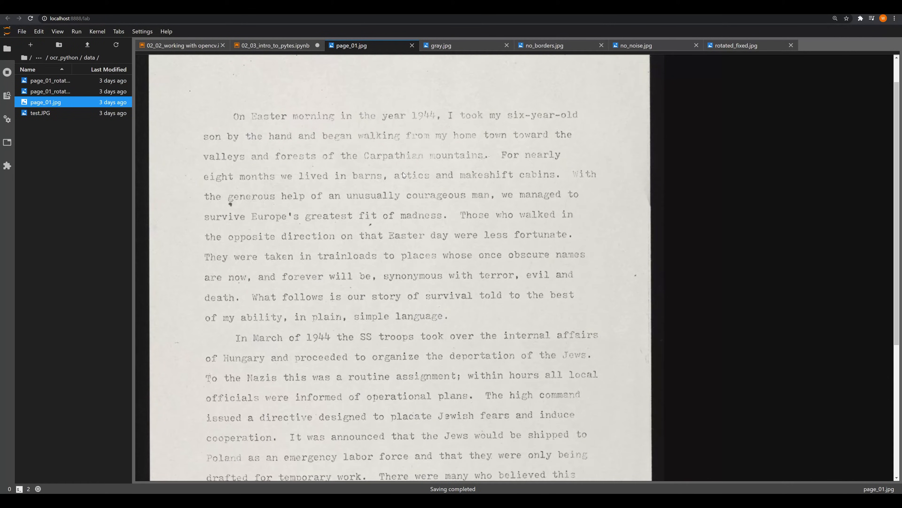
{"action": "mouse_move", "coordinate": [332, 171]}
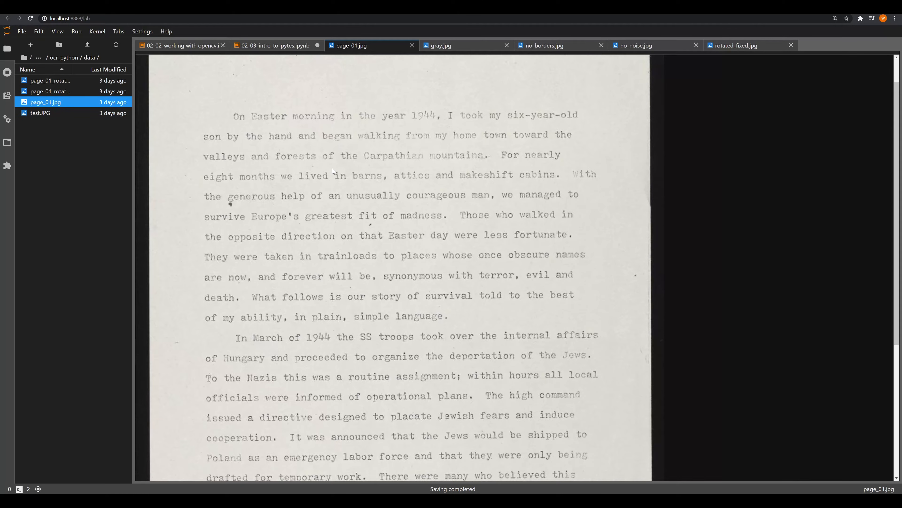
{"action": "mouse_move", "coordinate": [528, 78]}
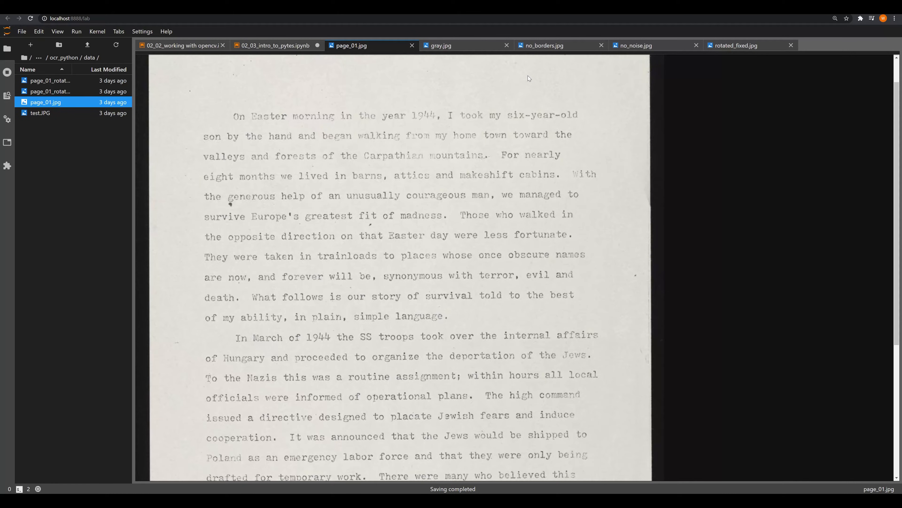
{"action": "left_click", "coordinate": [636, 46]}
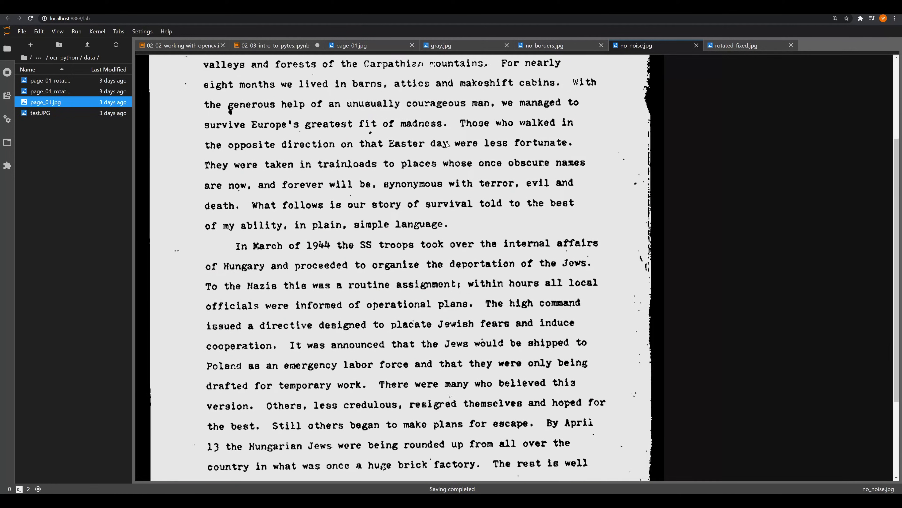
{"action": "scroll", "scroll_direction": "up", "scroll_amount": 3}
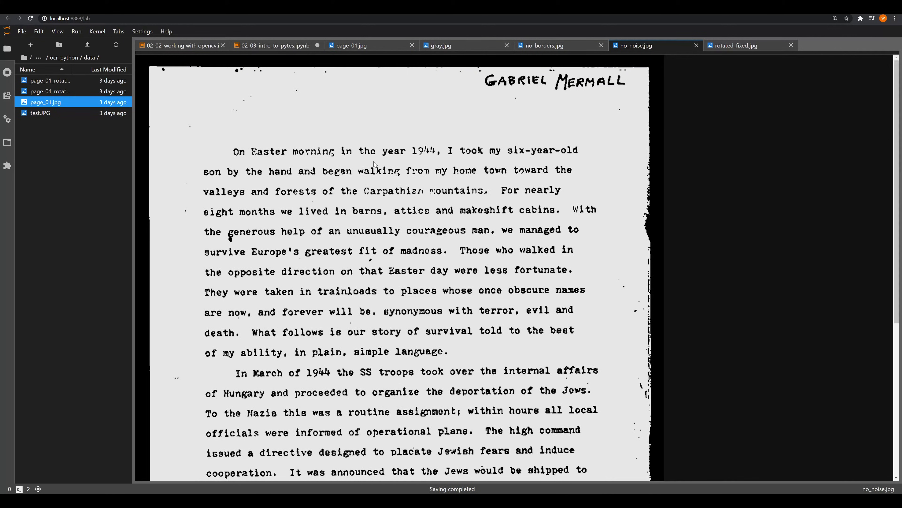
{"action": "left_click", "coordinate": [275, 45]}
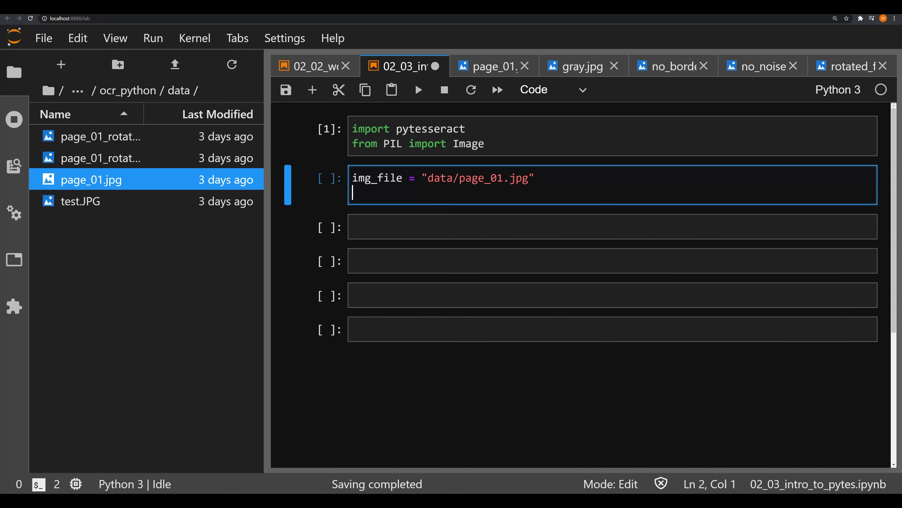
- Add no_noise = "temp/no_noise.jpg" to the second cell and run it
{"action": "type", "text": "no_no"}
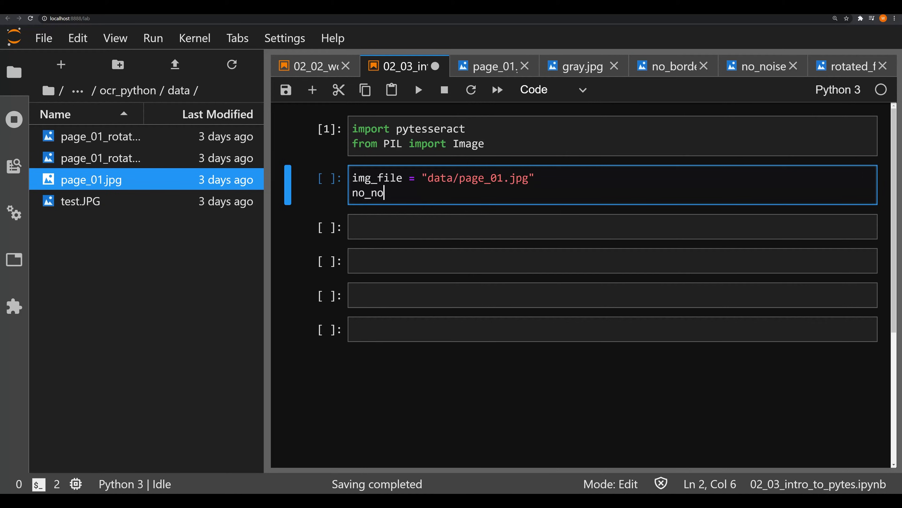
{"action": "type", "text": "ise ="}
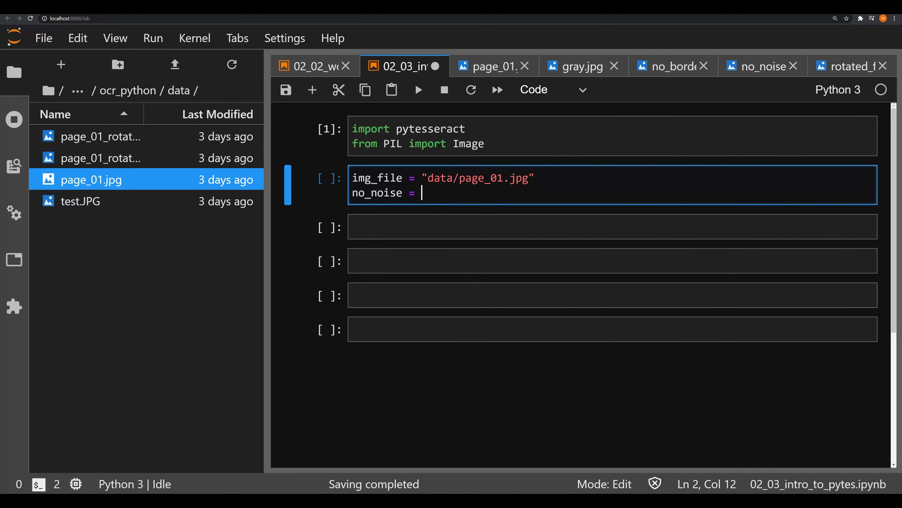
{"action": "type", "text": "\"temp\""}
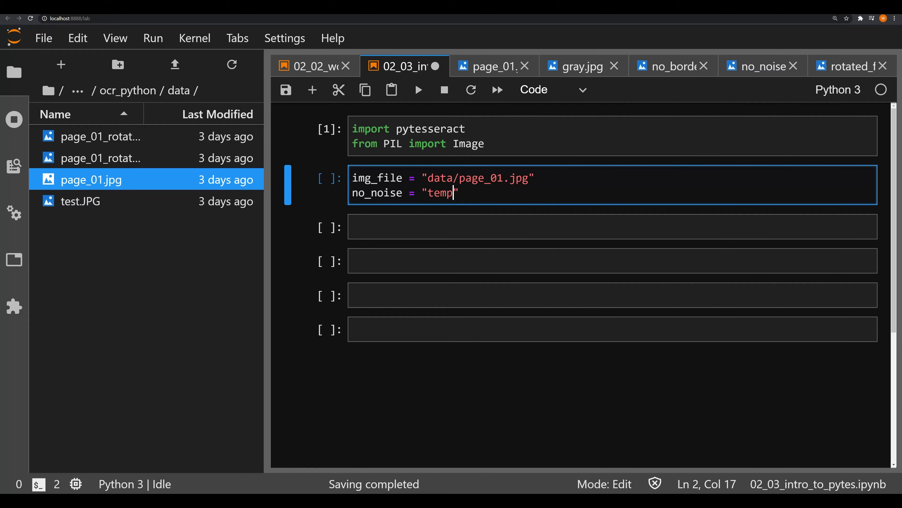
{"action": "type", "text": "/no_"}
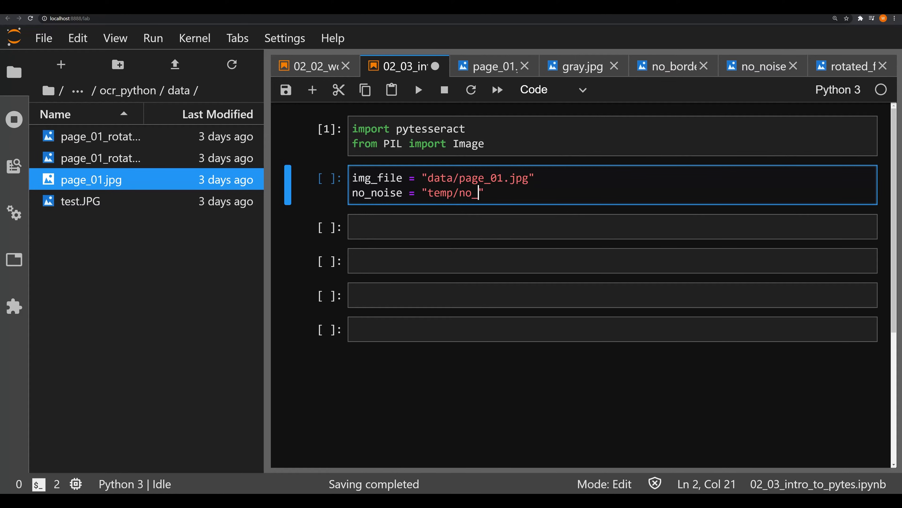
{"action": "type", "text": "noise.jpg\""}
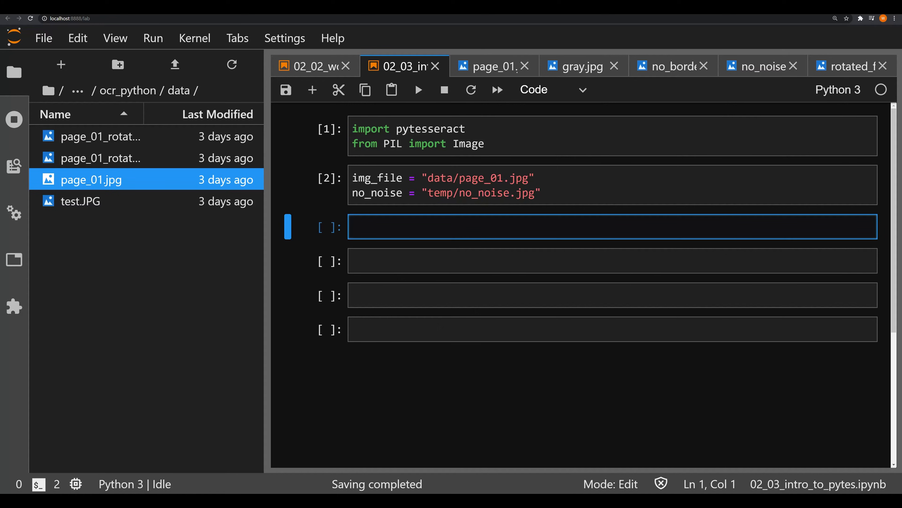
- Write img = Image.open(img_file) in the third cell and run it
{"action": "type", "text": "img"}
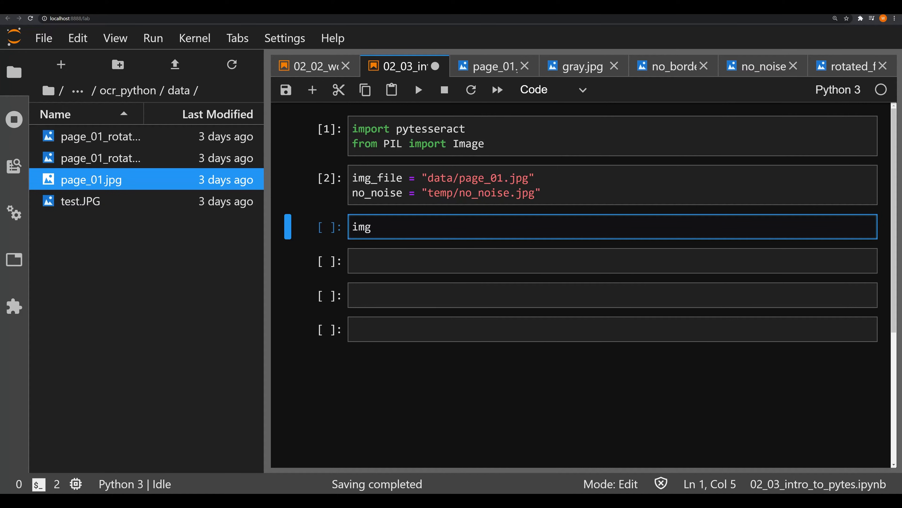
{"action": "type", "text": "="}
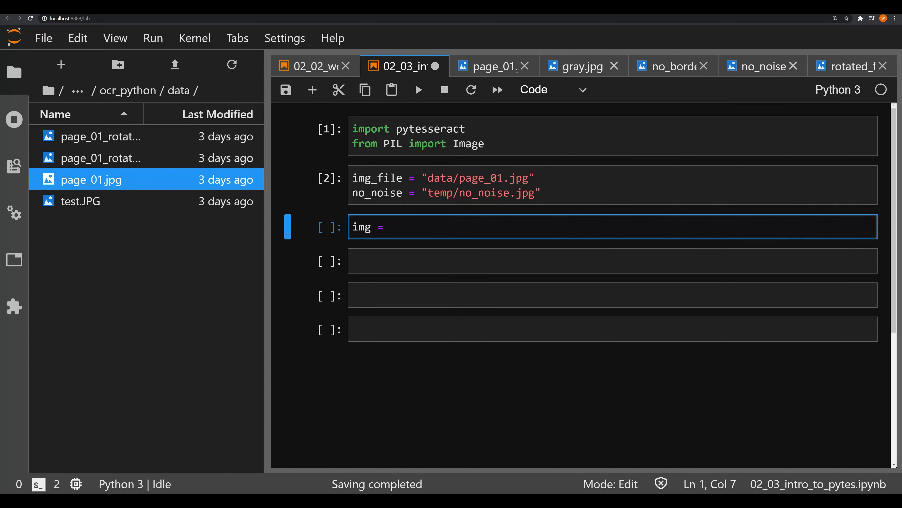
{"action": "type", "text": "Im"}
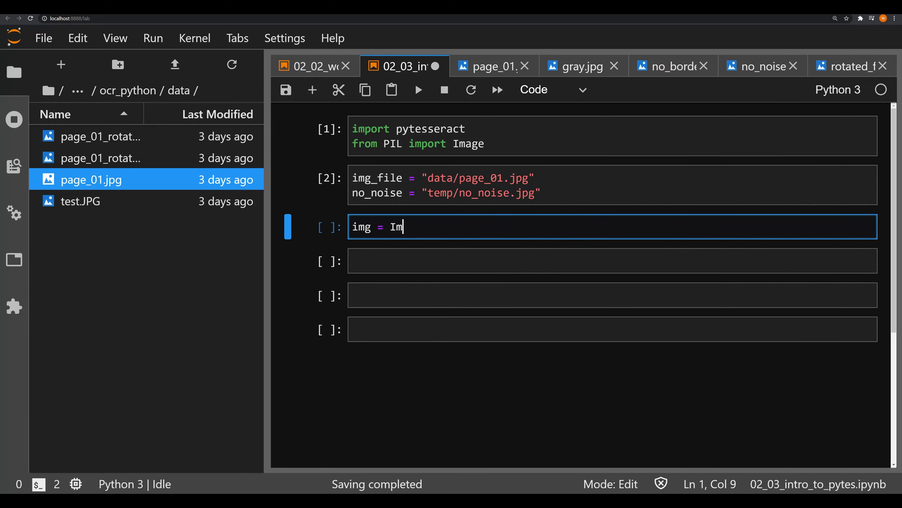
{"action": "type", "text": "age.open(im"}
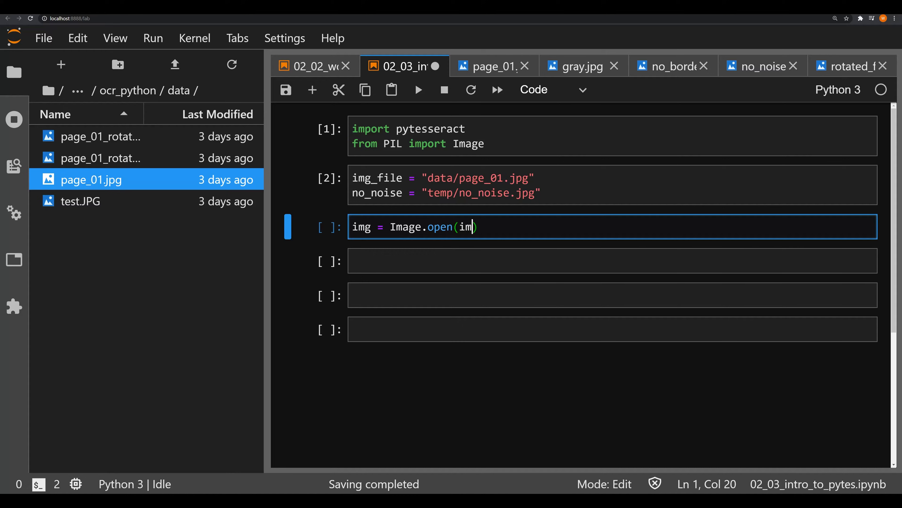
{"action": "type", "text": "g_file)"}
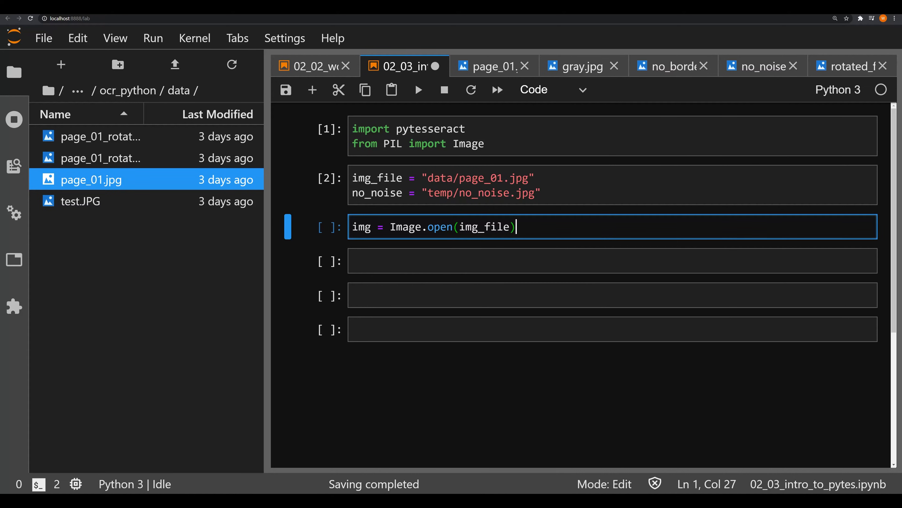
{"action": "key", "text": "shift+enter"}
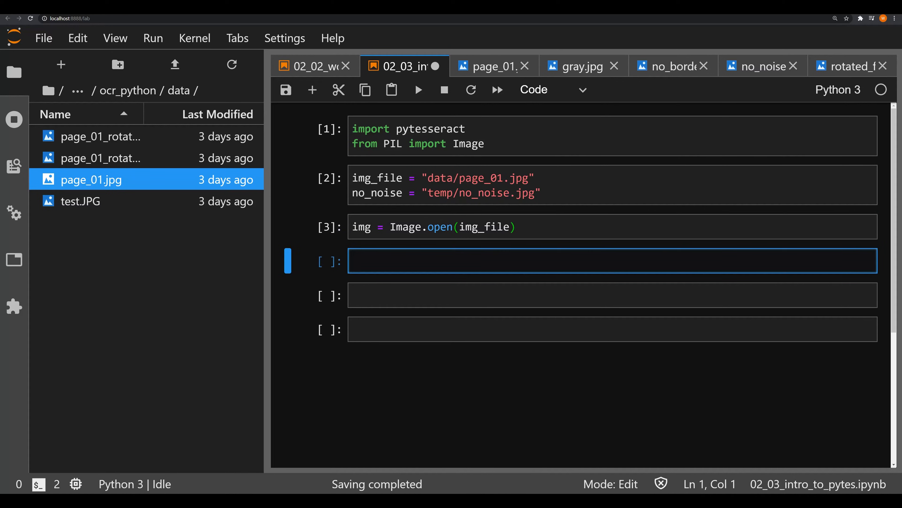
- Write ocr_result = pytesseract.image_to_string(img) in the fourth cell
{"action": "type", "text": "ocr"}
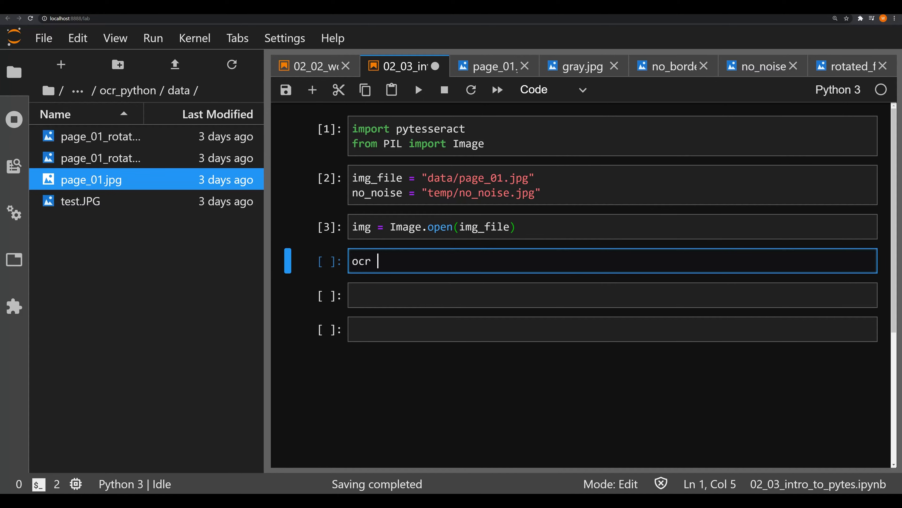
{"action": "type", "text": "_"}
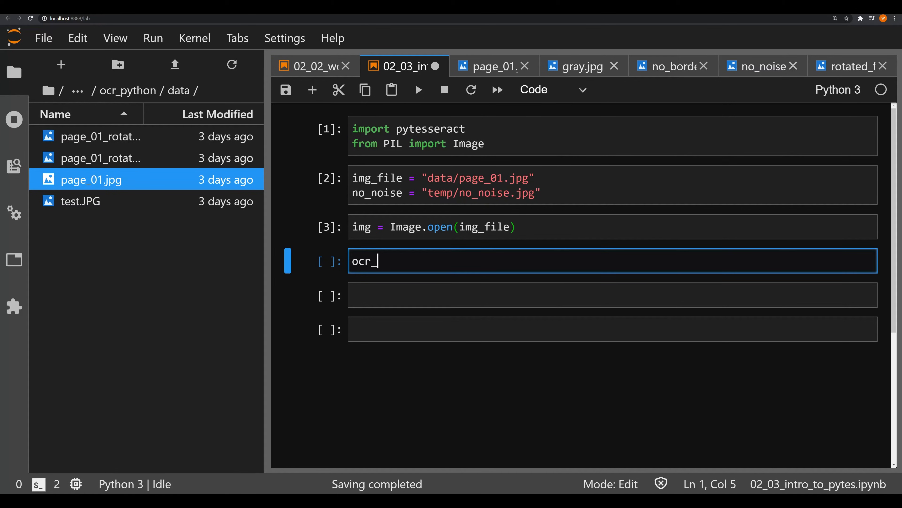
{"action": "type", "text": "result"}
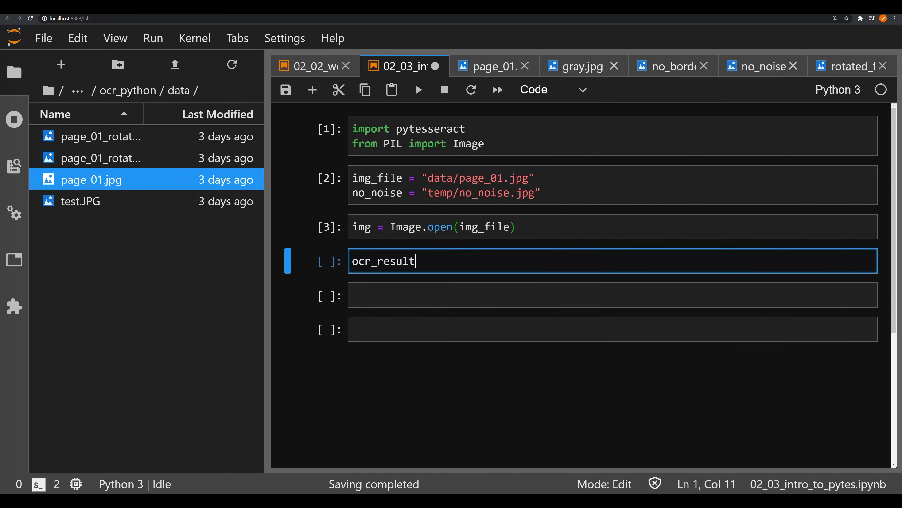
{"action": "type", "text": "="}
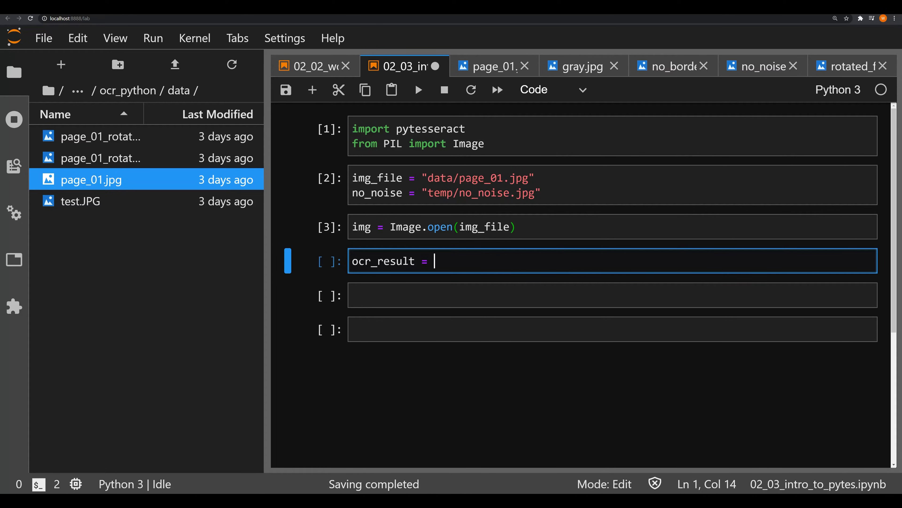
{"action": "type", "text": "pytesserac"}
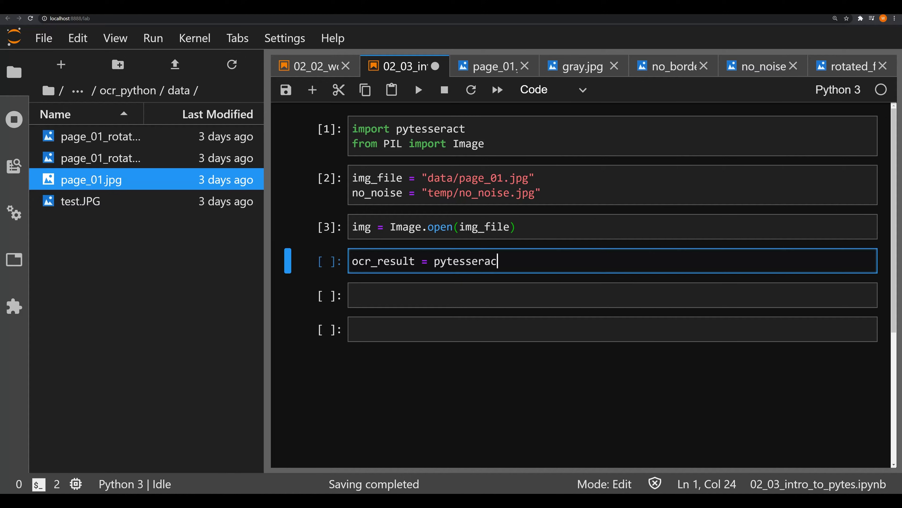
{"action": "type", "text": ".image_"}
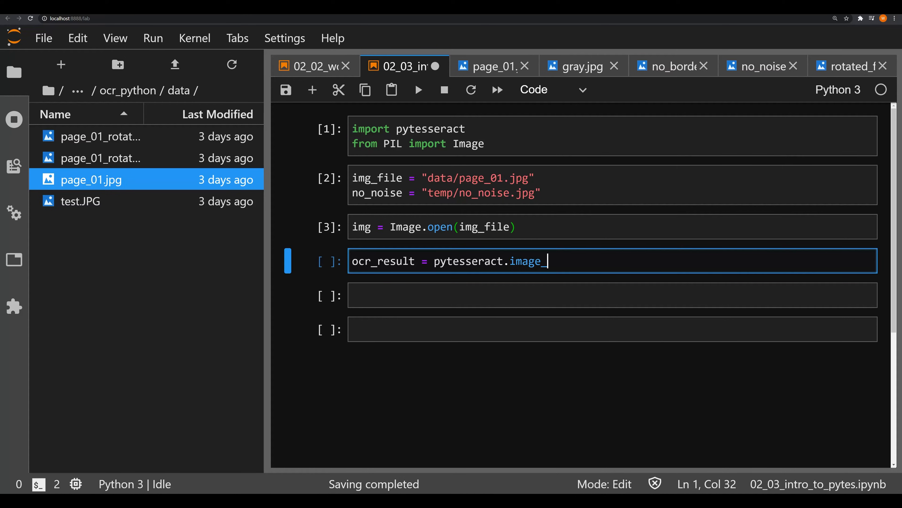
{"action": "type", "text": "to_string("}
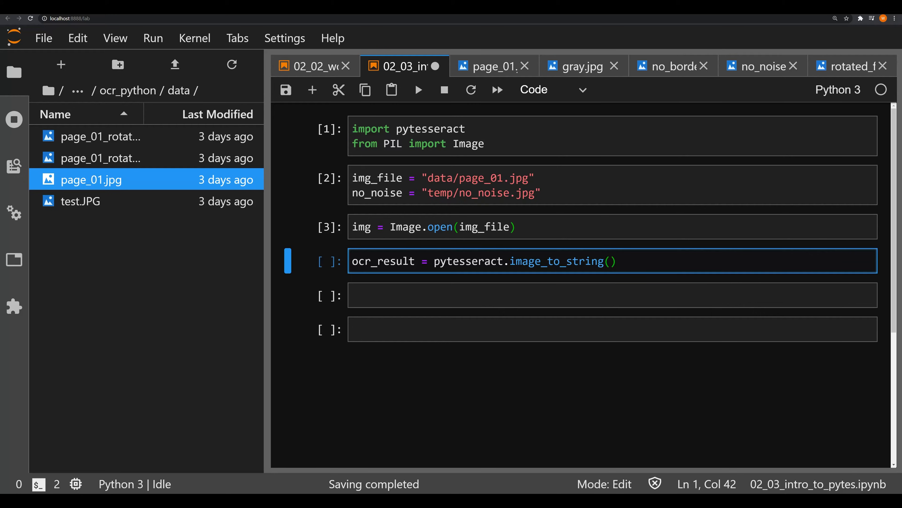
{"action": "type", "text": "img"}
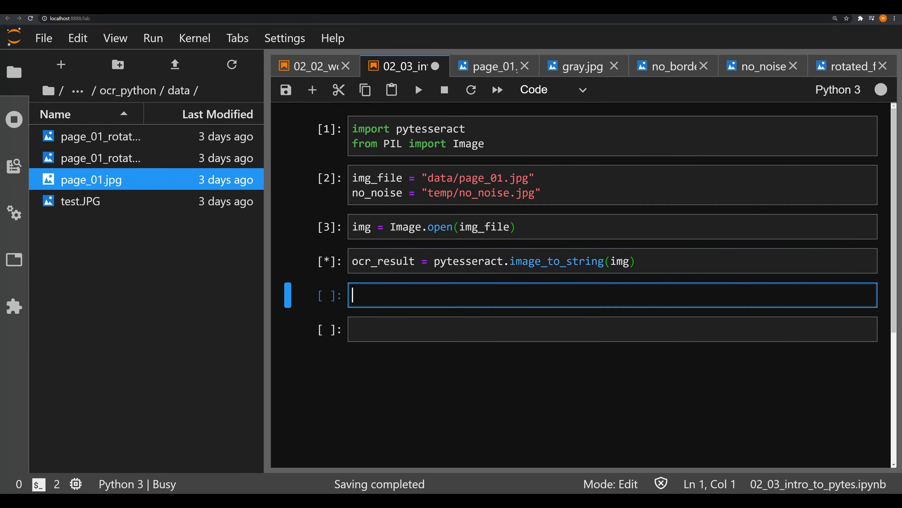
- Begin a print (ocr_result) cell and run it
{"action": "type", "text": "print (oc"}
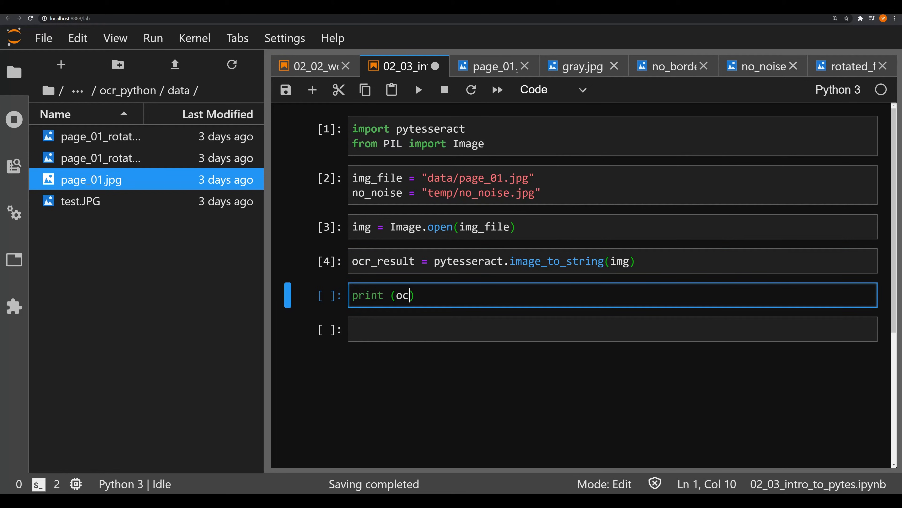
{"action": "key", "text": "shift+enter"}
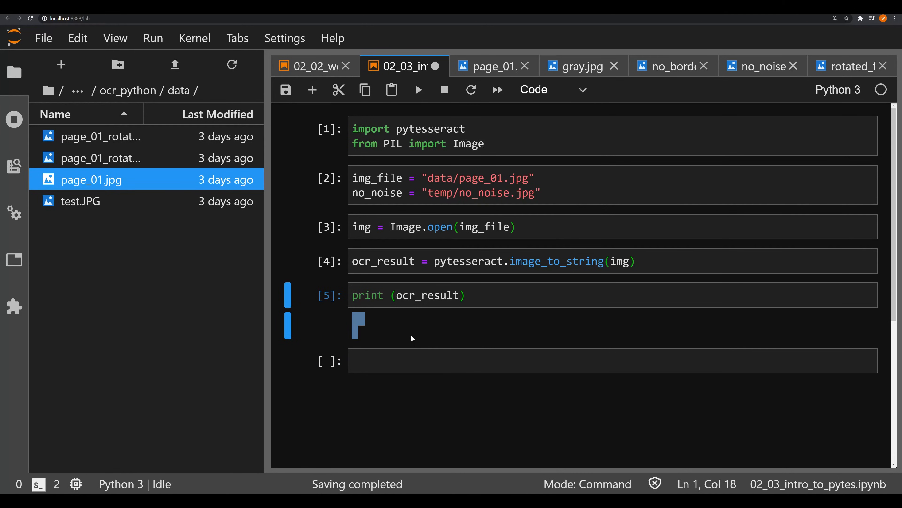
{"action": "mouse_move", "coordinate": [406, 333]}
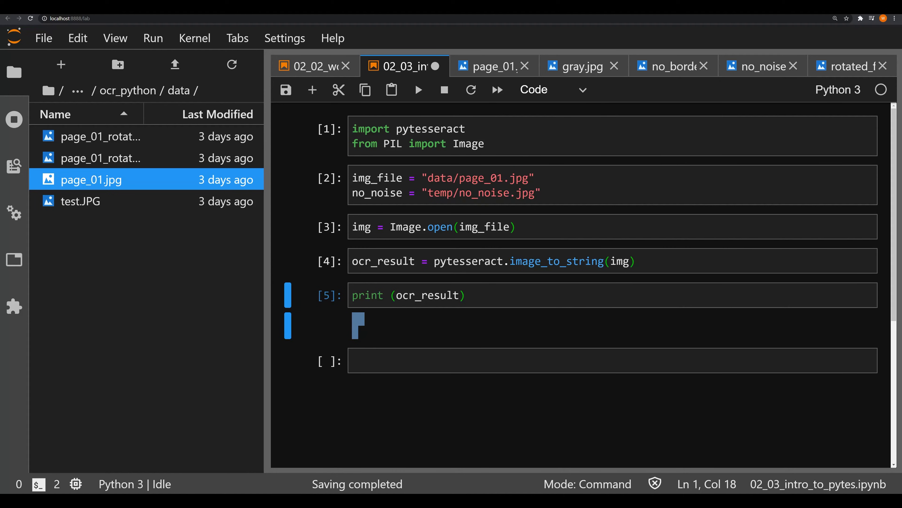
{"action": "mouse_move", "coordinate": [482, 74]}
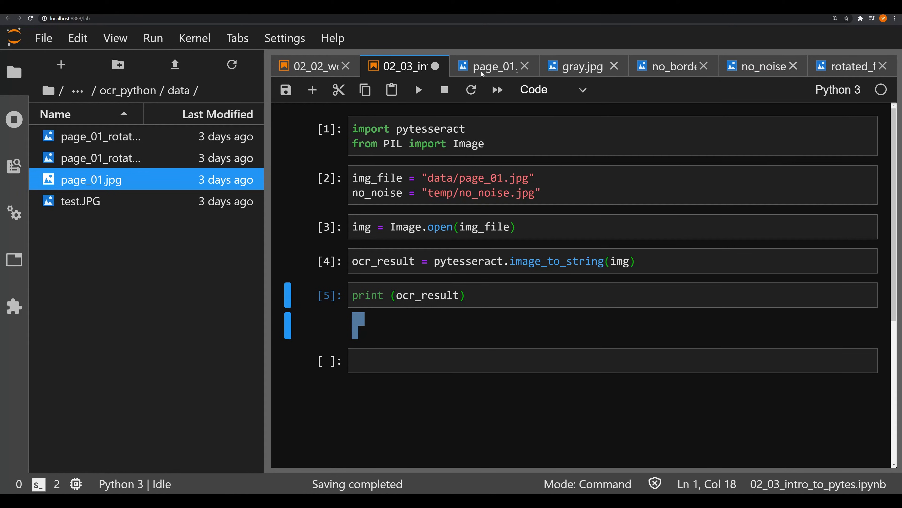
- Inspect the page_01.jpg scan after the near-blank print, then return to the notebook
{"action": "left_click", "coordinate": [490, 66]}
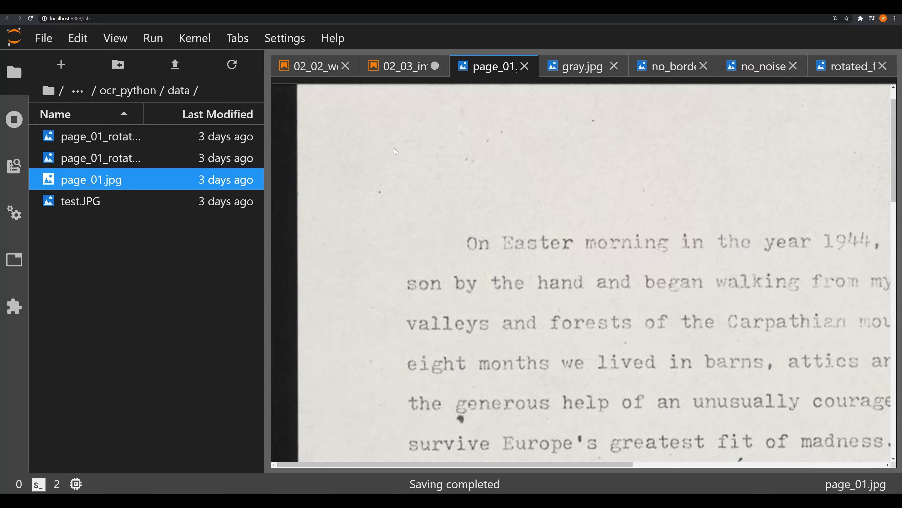
{"action": "mouse_move", "coordinate": [465, 221]}
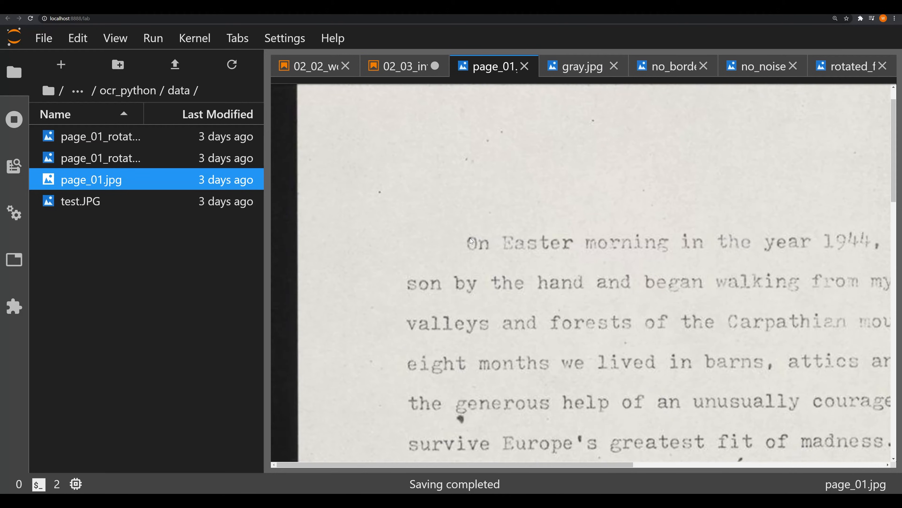
{"action": "mouse_move", "coordinate": [473, 264]}
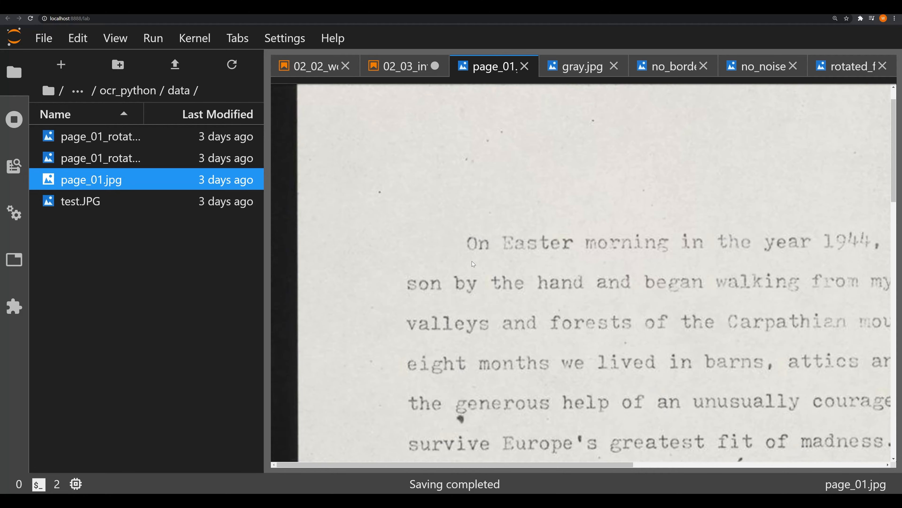
{"action": "mouse_move", "coordinate": [468, 237]}
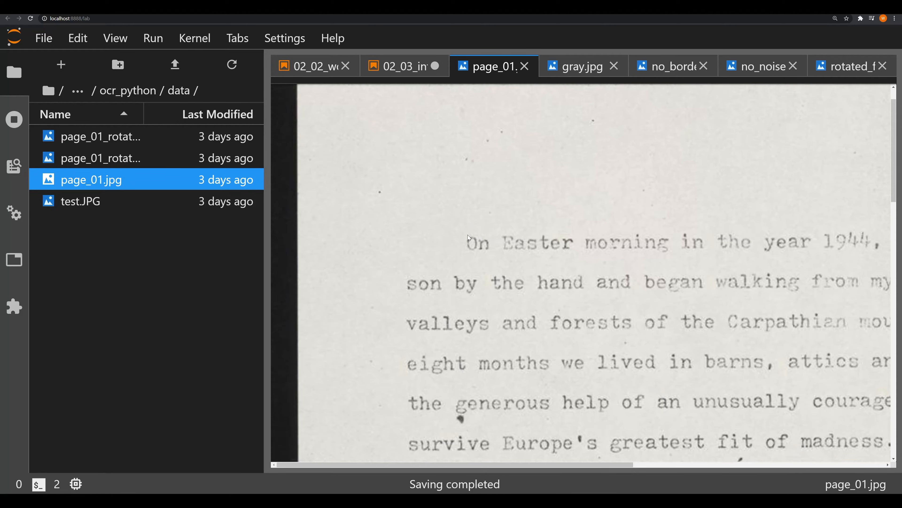
{"action": "mouse_move", "coordinate": [471, 61]}
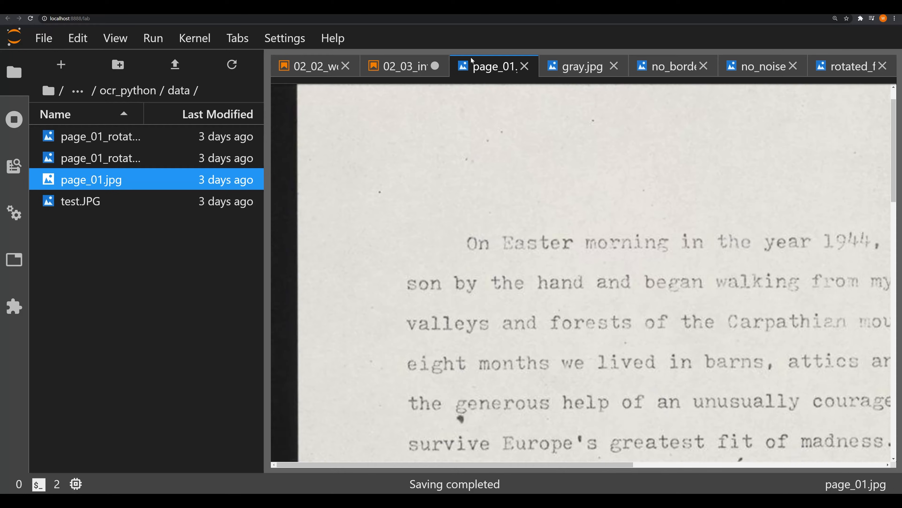
{"action": "left_click", "coordinate": [398, 66]}
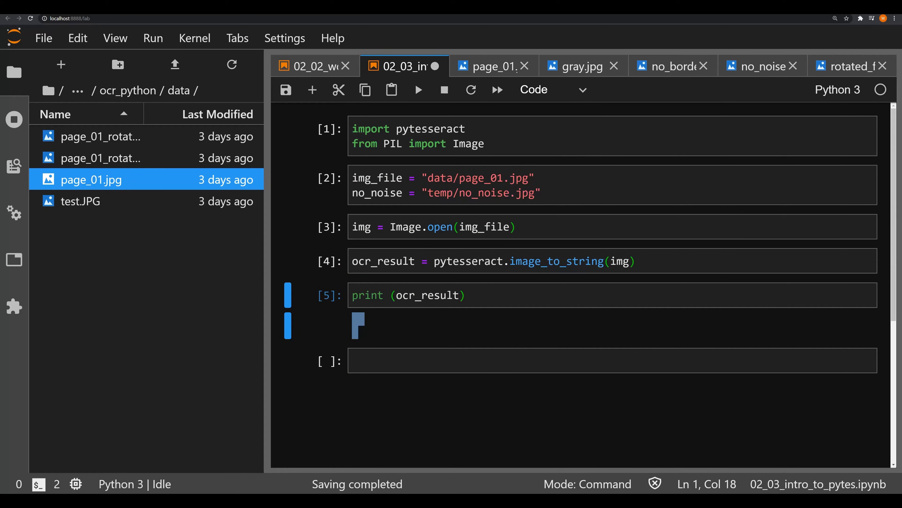
- Scroll through the denoised no_noise.jpg page to inspect its typed text
{"action": "left_click", "coordinate": [761, 66]}
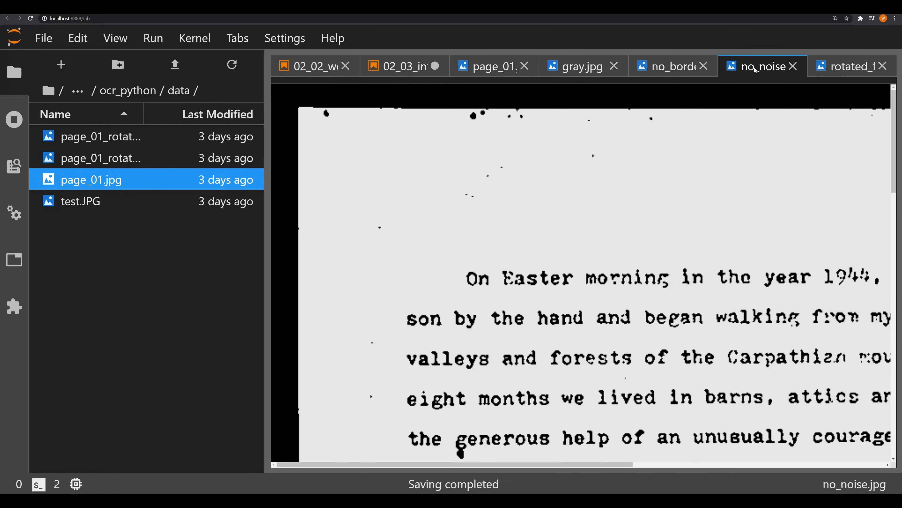
{"action": "mouse_move", "coordinate": [562, 231]}
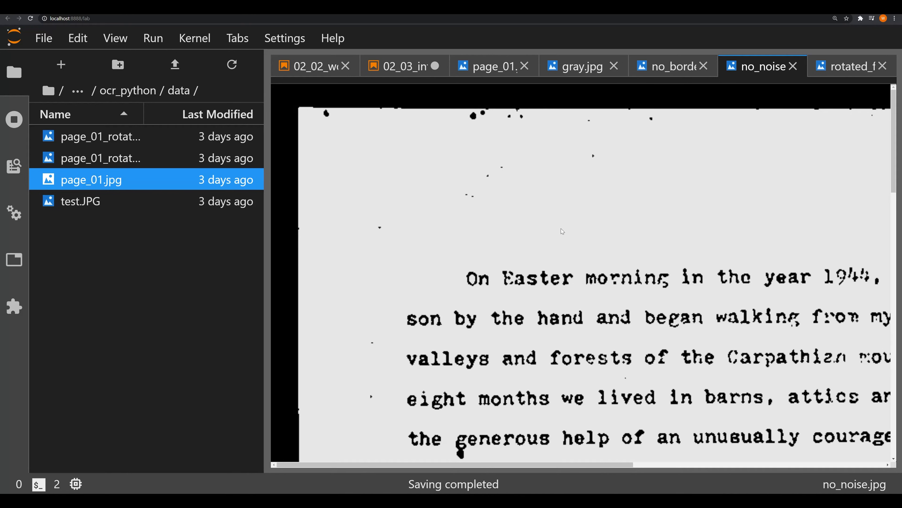
{"action": "mouse_move", "coordinate": [440, 75]}
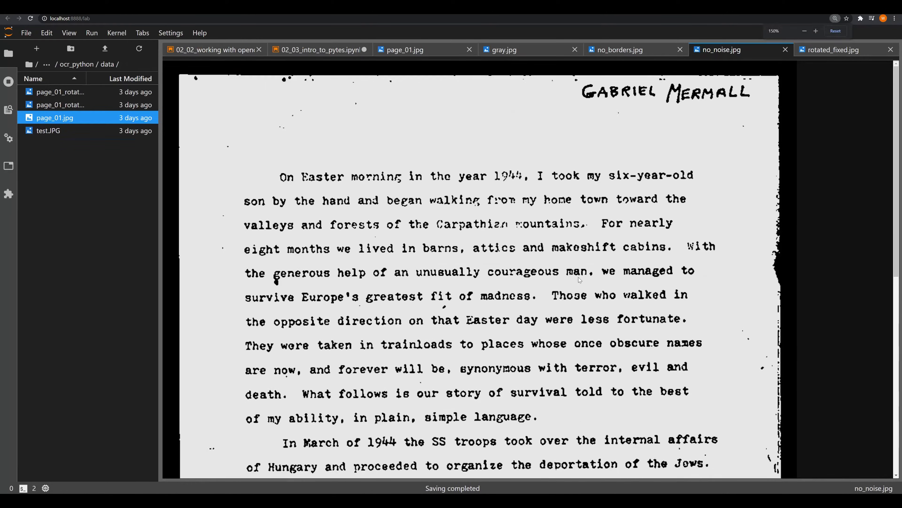
{"action": "mouse_move", "coordinate": [392, 303]}
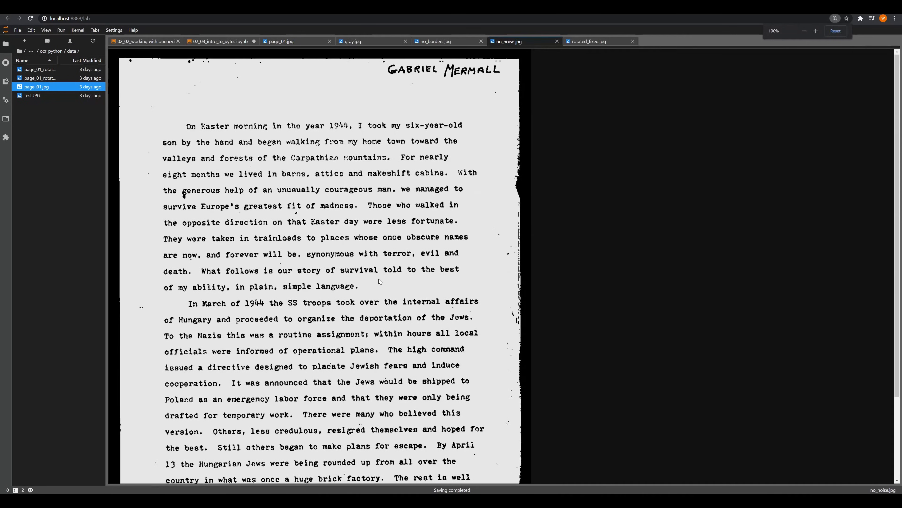
{"action": "scroll", "scroll_direction": "down", "scroll_amount": 3}
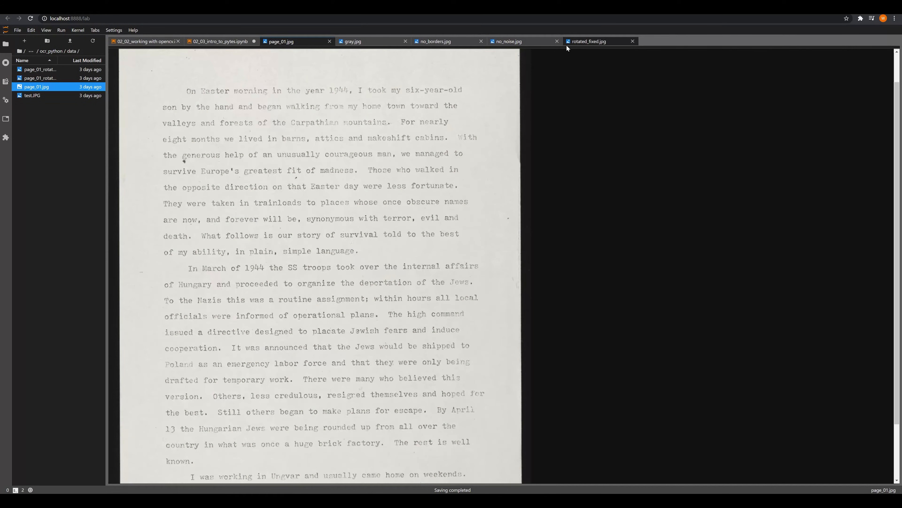
{"action": "left_click", "coordinate": [448, 41]}
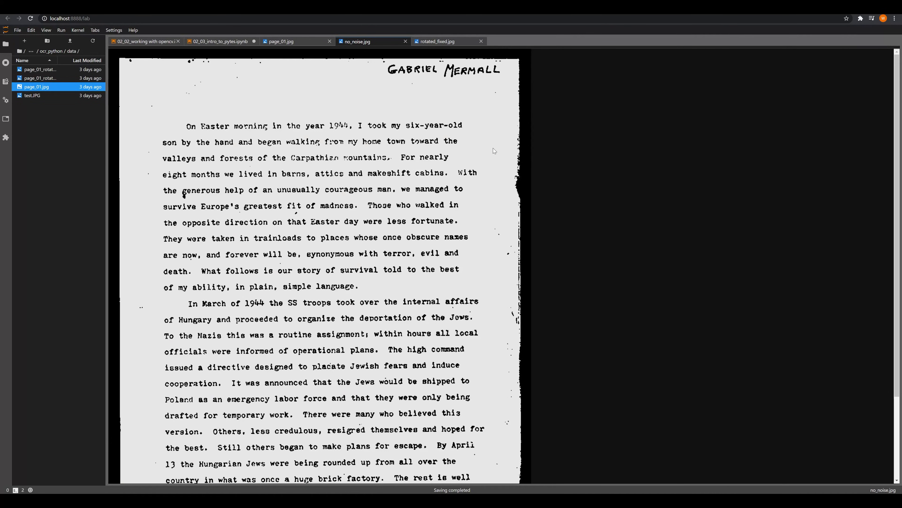
{"action": "scroll", "scroll_direction": "down", "scroll_amount": 3}
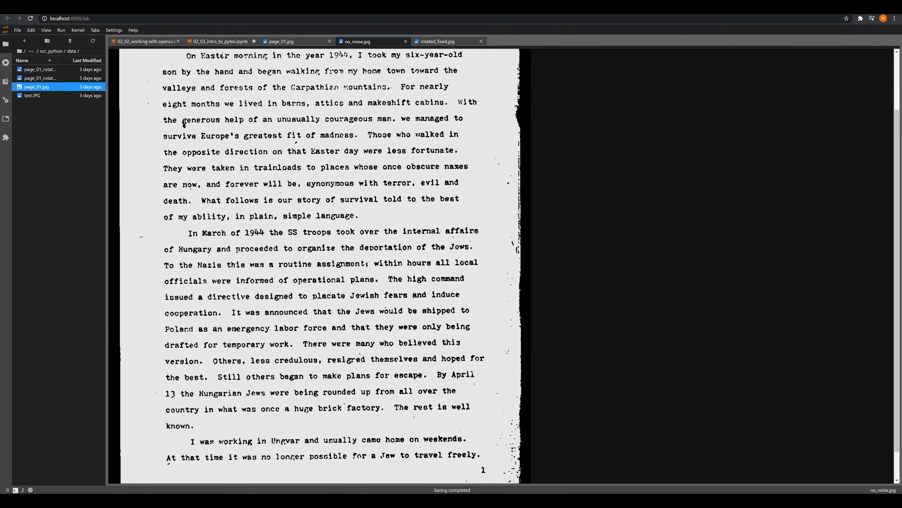
- Re-run OCR on no_noise and scroll through the printed, mostly readable page text
{"action": "left_click", "coordinate": [220, 41]}
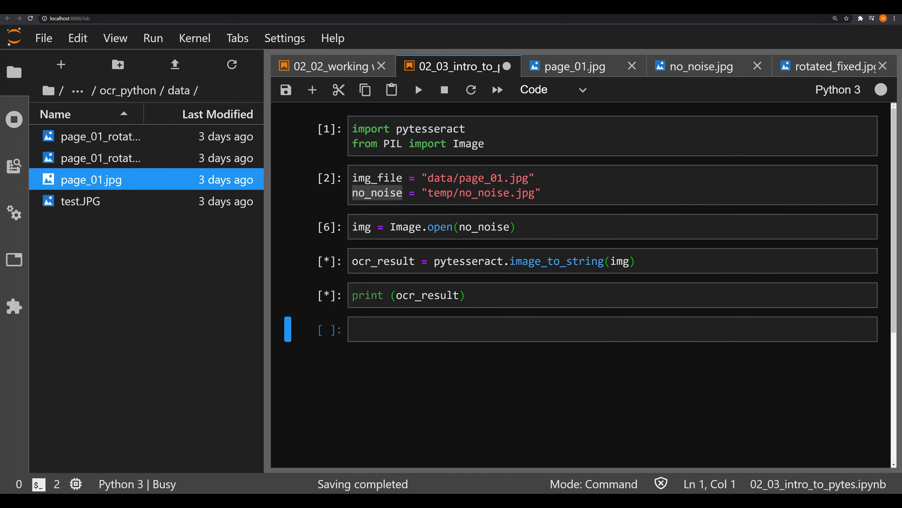
{"action": "mouse_move", "coordinate": [481, 316]}
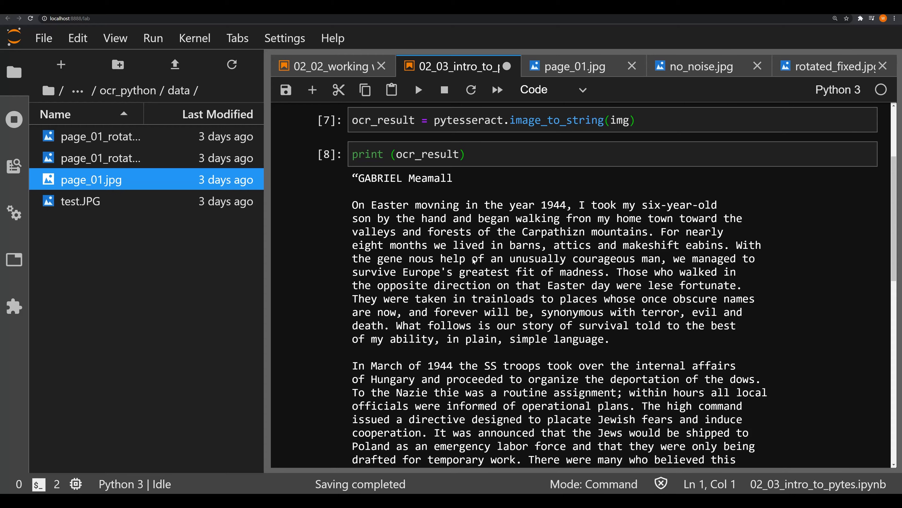
{"action": "scroll", "scroll_direction": "down", "scroll_amount": 3}
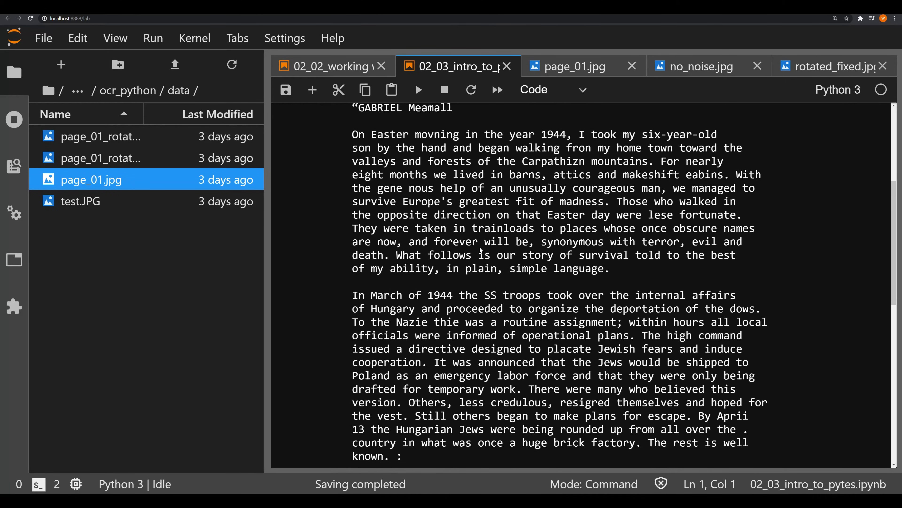
{"action": "scroll", "scroll_direction": "down", "scroll_amount": 3}
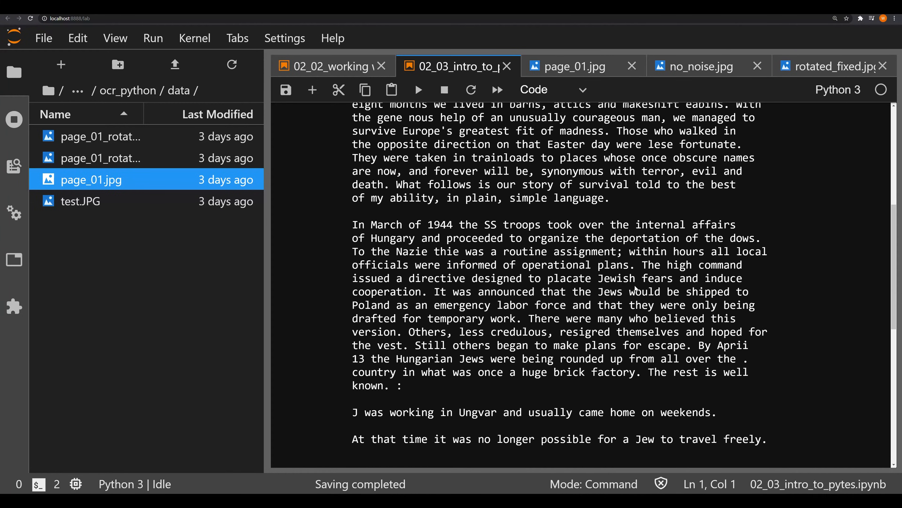
{"action": "mouse_move", "coordinate": [386, 376]}
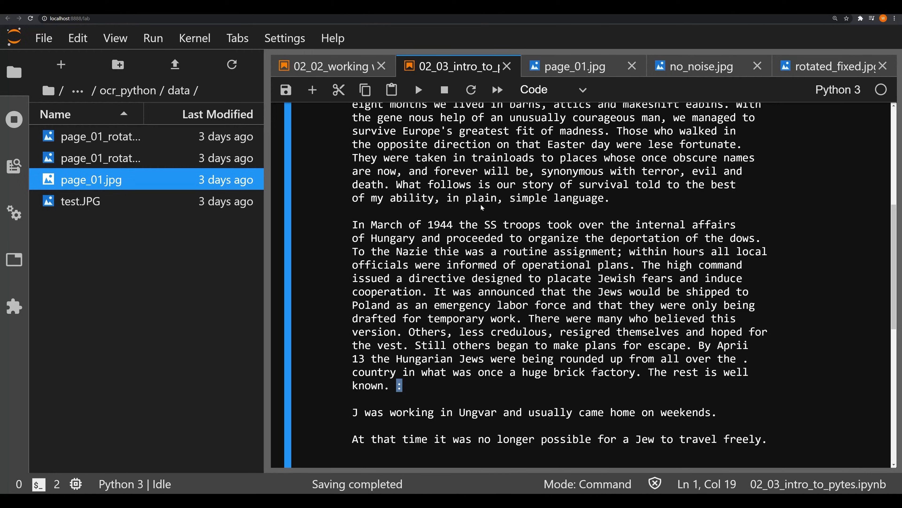
- Scroll down no_noise.jpg to compare the page against the printed OCR text
{"action": "left_click", "coordinate": [701, 66]}
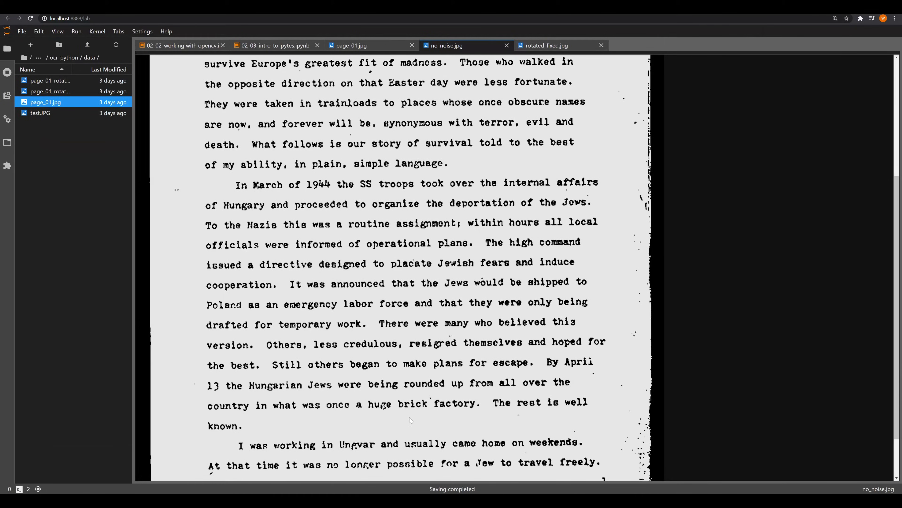
{"action": "mouse_move", "coordinate": [517, 418]}
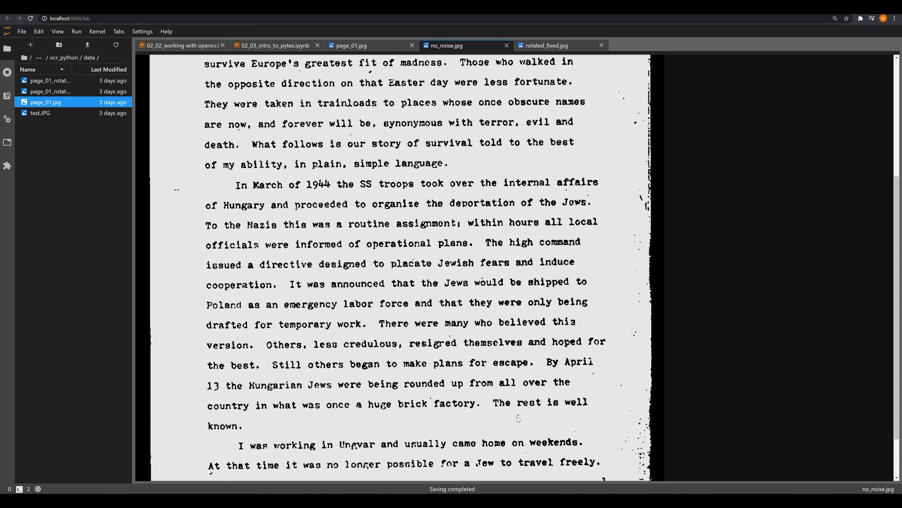
{"action": "mouse_move", "coordinate": [437, 291]}
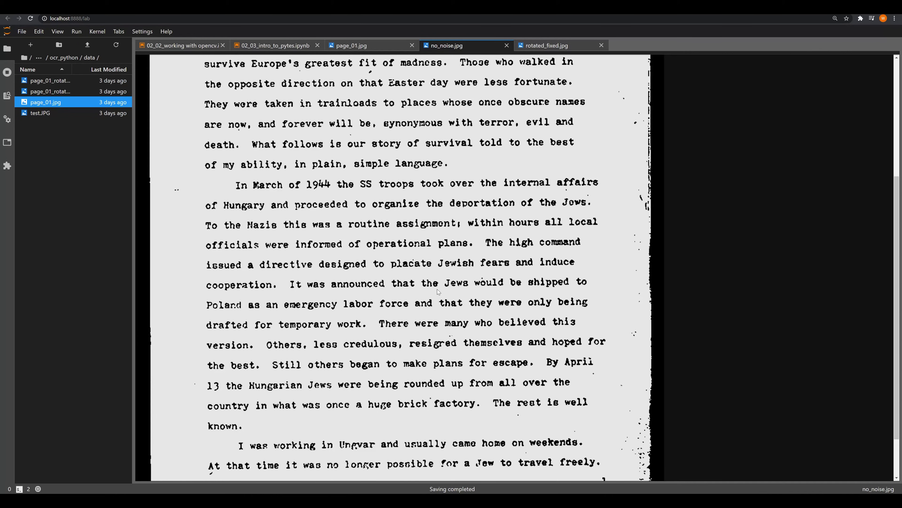
{"action": "scroll", "scroll_direction": "down", "scroll_amount": 3}
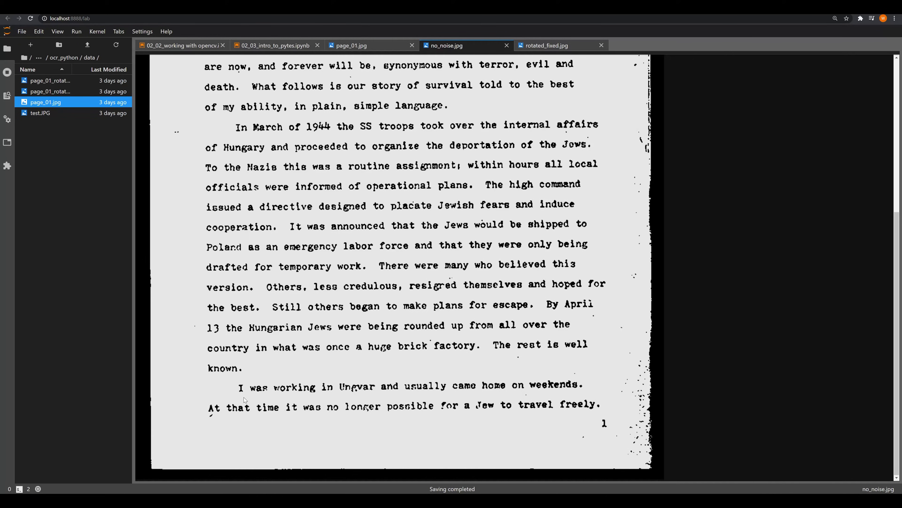
{"action": "mouse_move", "coordinate": [313, 56]}
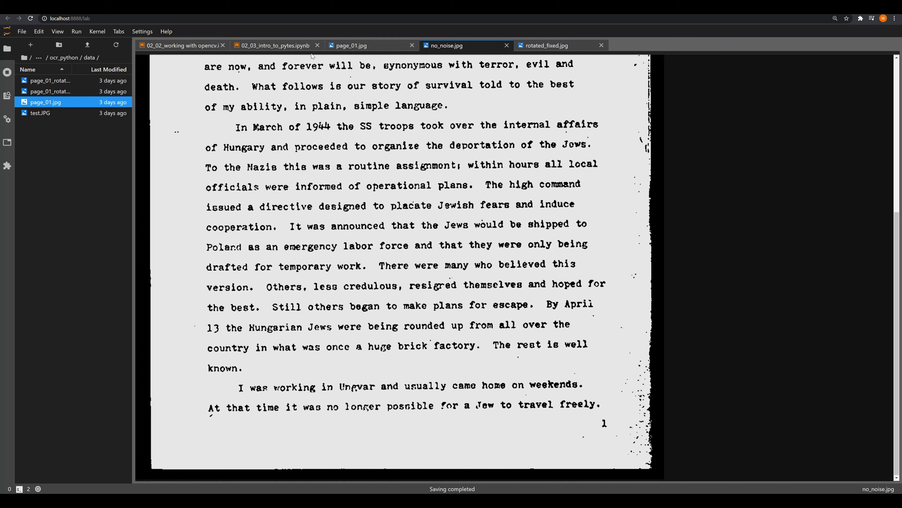
- Zoom in and scroll through the print(ocr_result) text, checking it against the no_noise.jpg page
{"action": "left_click", "coordinate": [273, 46]}
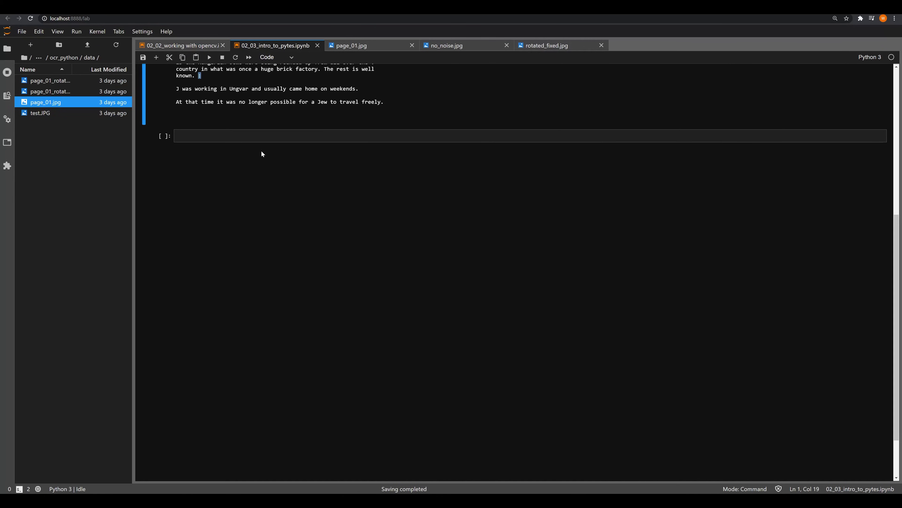
{"action": "key", "text": "ctrl+plus"}
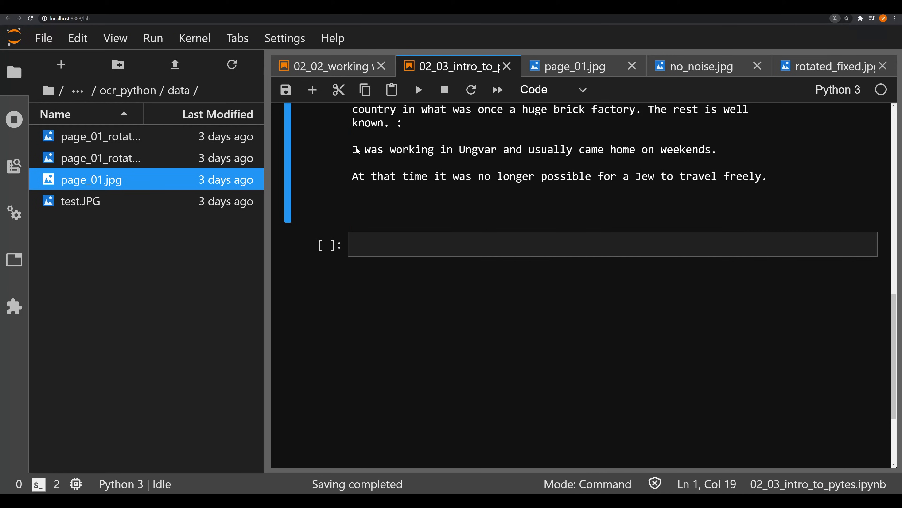
{"action": "scroll", "scroll_direction": "up", "scroll_amount": 3}
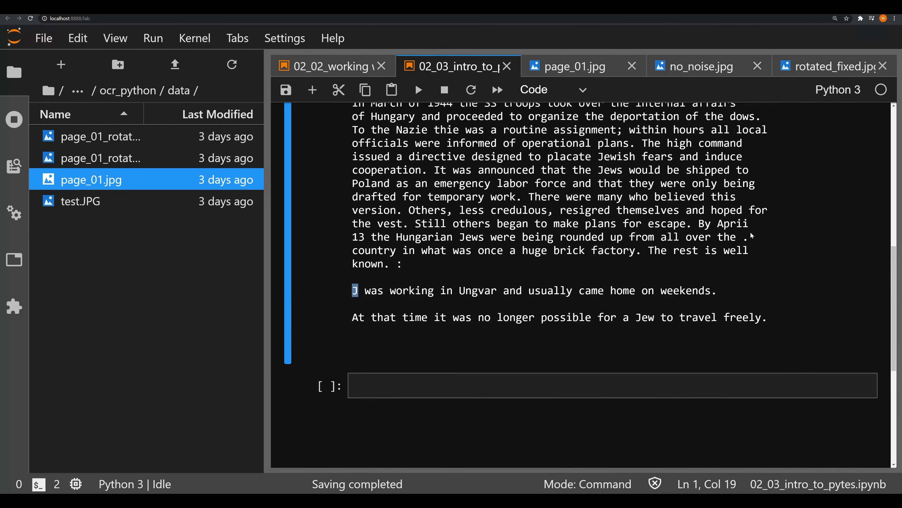
{"action": "scroll", "scroll_direction": "up", "scroll_amount": 3}
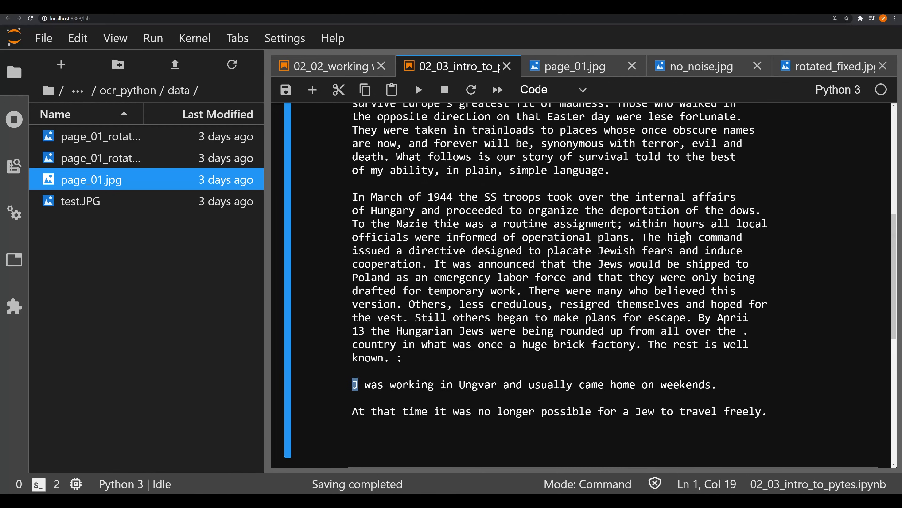
{"action": "mouse_move", "coordinate": [719, 222]}
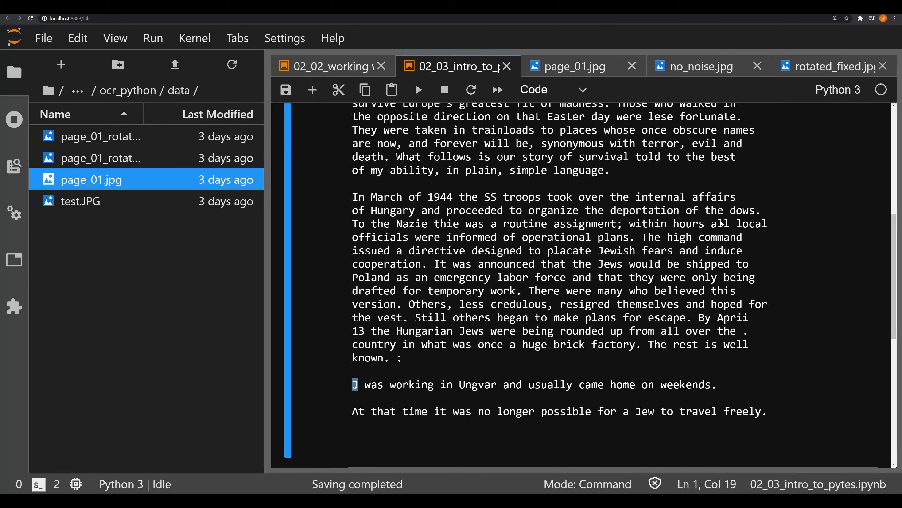
{"action": "scroll", "scroll_direction": "up", "scroll_amount": 3}
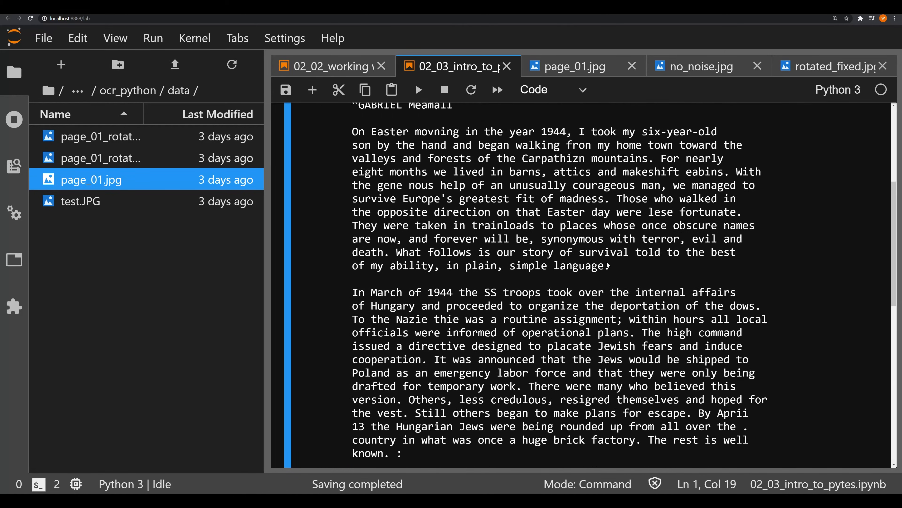
{"action": "scroll", "scroll_direction": "up", "scroll_amount": 3}
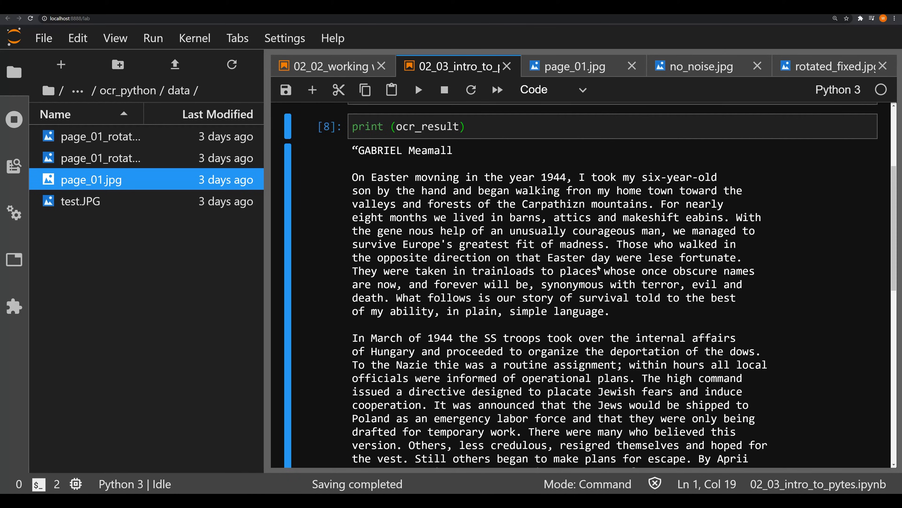
{"action": "mouse_move", "coordinate": [572, 284]}
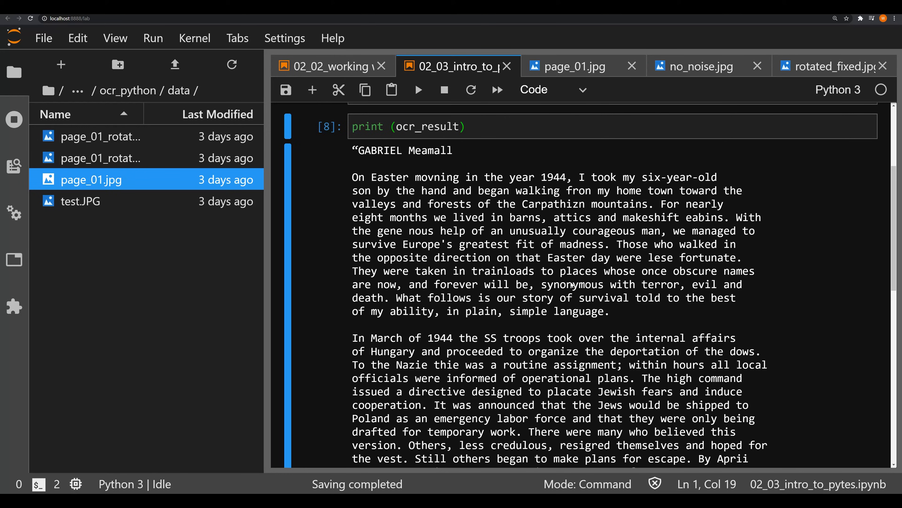
{"action": "mouse_move", "coordinate": [449, 263]}
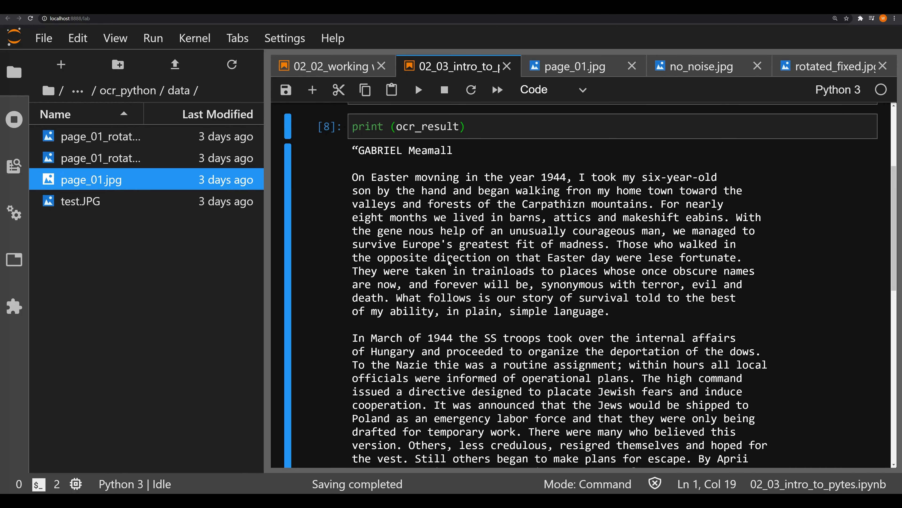
{"action": "scroll", "scroll_direction": "down", "scroll_amount": 3}
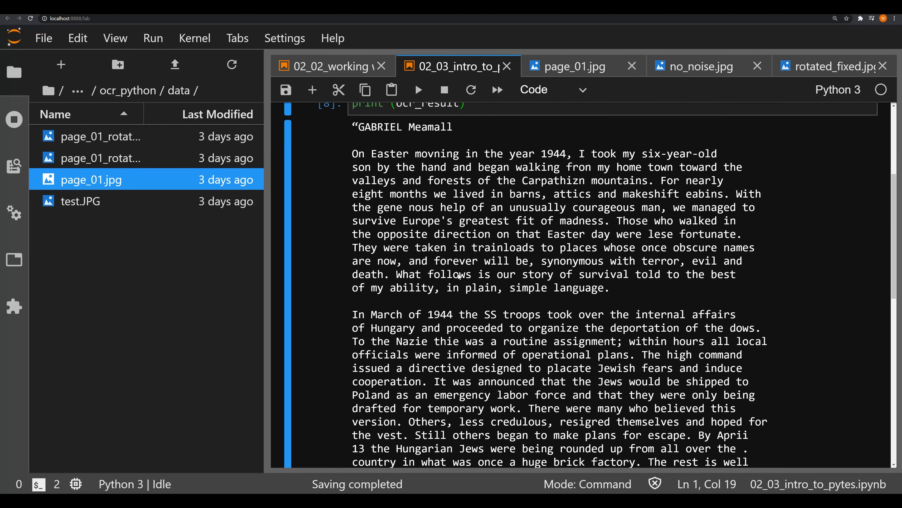
{"action": "scroll", "scroll_direction": "down", "scroll_amount": 3}
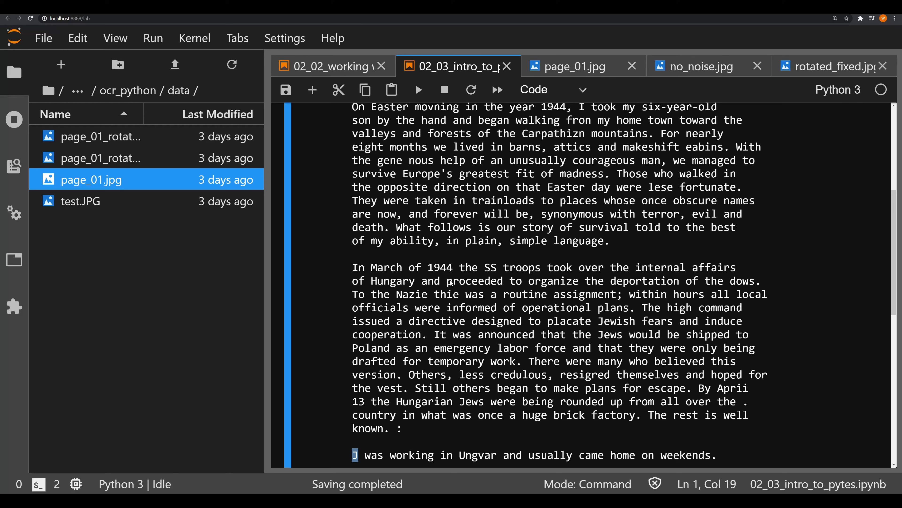
{"action": "scroll", "scroll_direction": "up", "scroll_amount": 3}
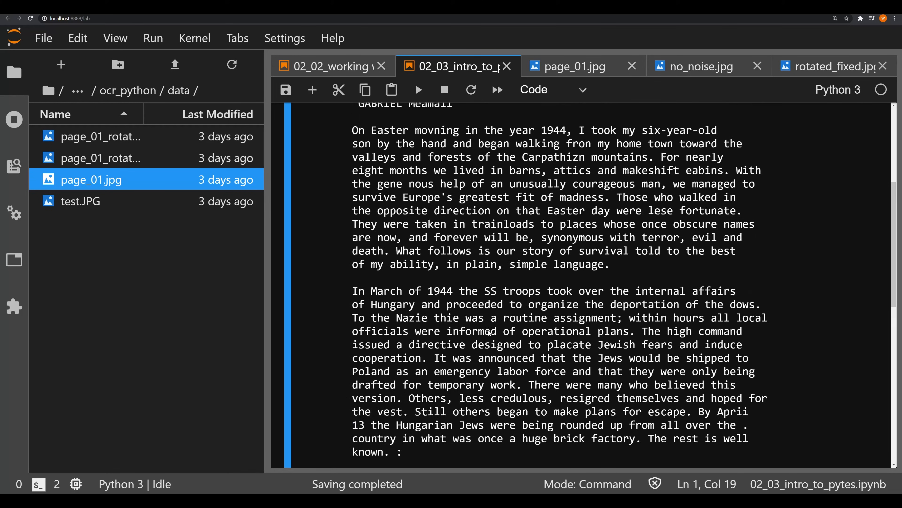
{"action": "scroll", "scroll_direction": "up", "scroll_amount": 3}
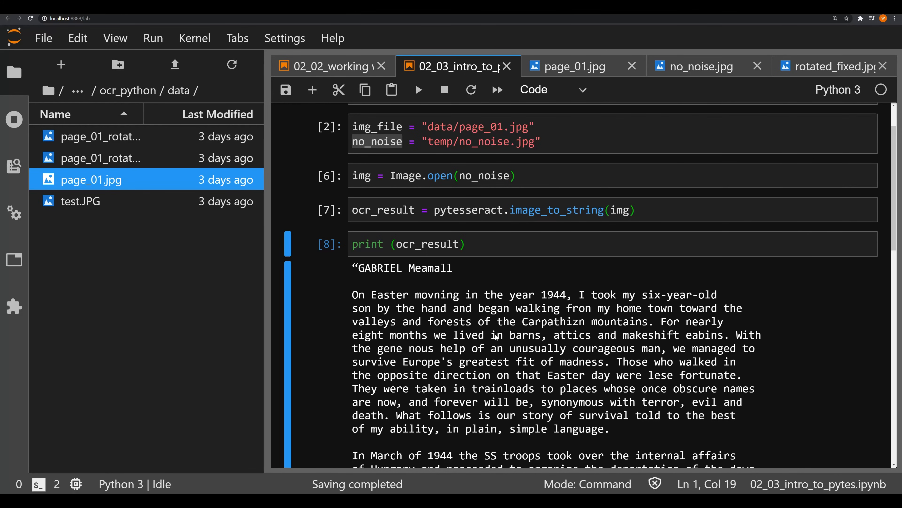
- View the no_noise.jpg page image again beside the extracted OCR text
{"action": "left_click", "coordinate": [701, 66]}
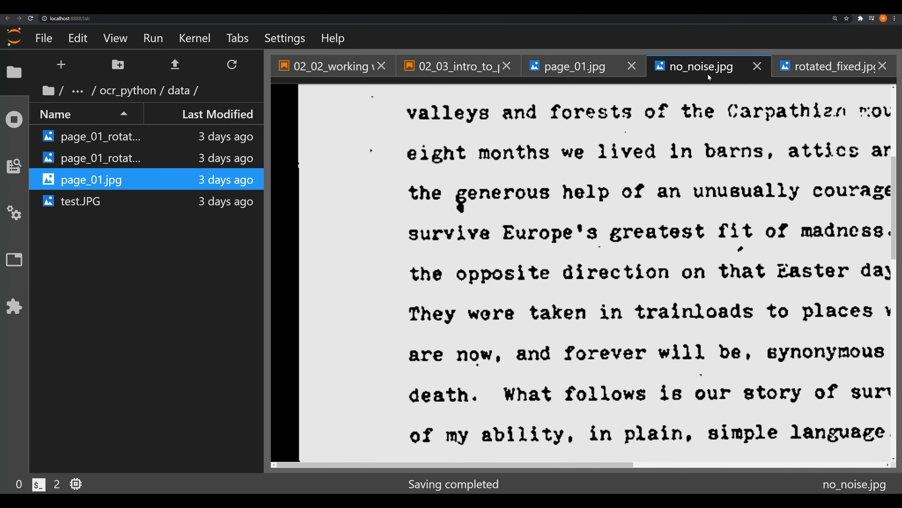
{"action": "left_click", "coordinate": [454, 66]}
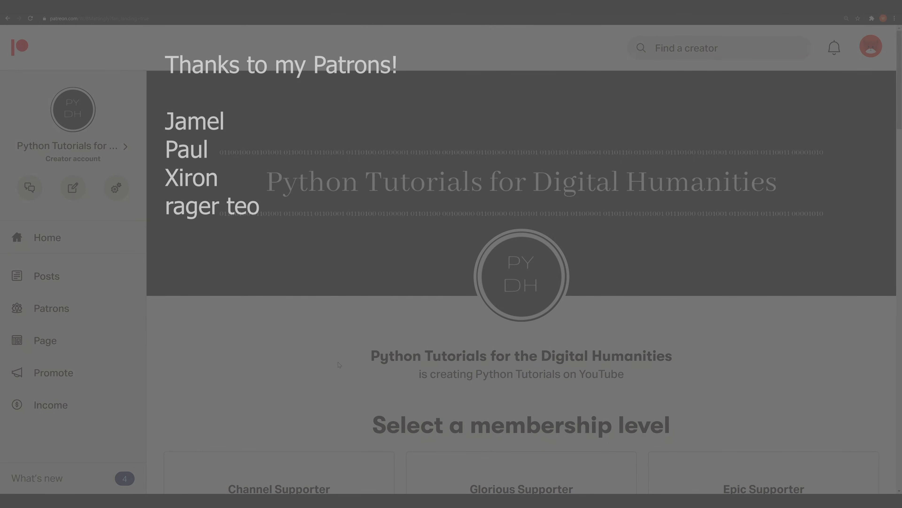
- Scroll the Patreon creator page down to the membership tiers
{"action": "scroll", "scroll_direction": "down", "scroll_amount": 3}
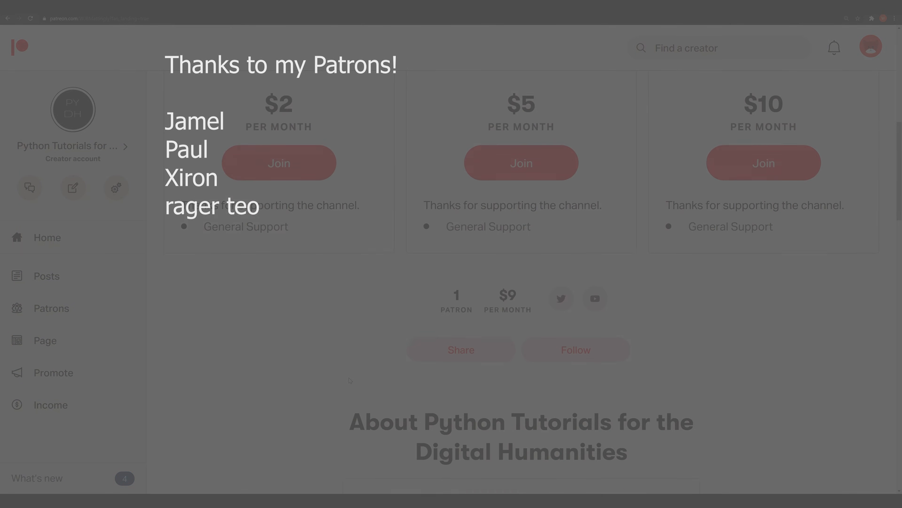